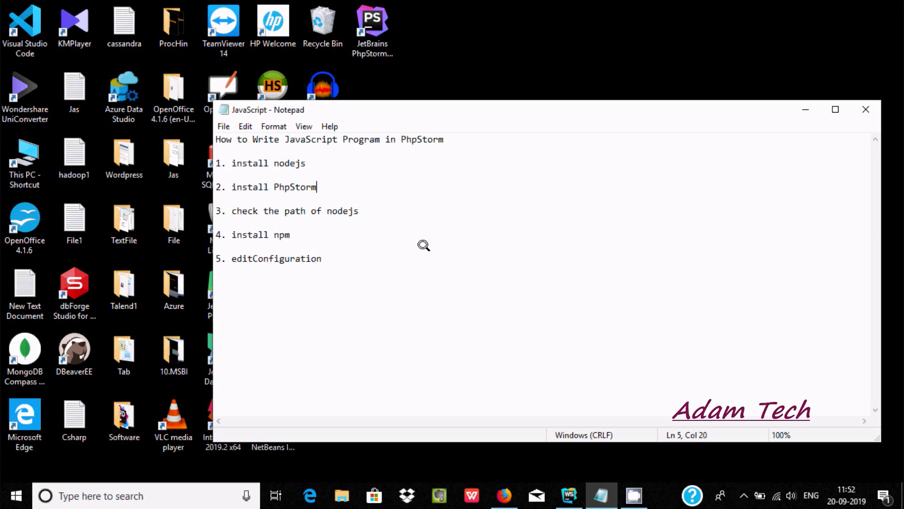
pyautogui.moveTo(351, 142)
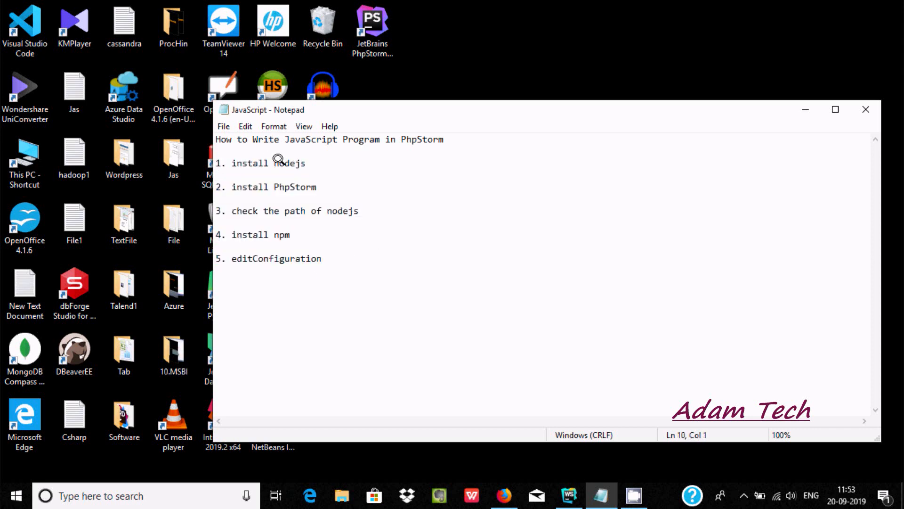
# Run 'where node' in cmd to confirm node.exe's path, then return to the Notepad notes.
pyautogui.doubleClick(289, 163)
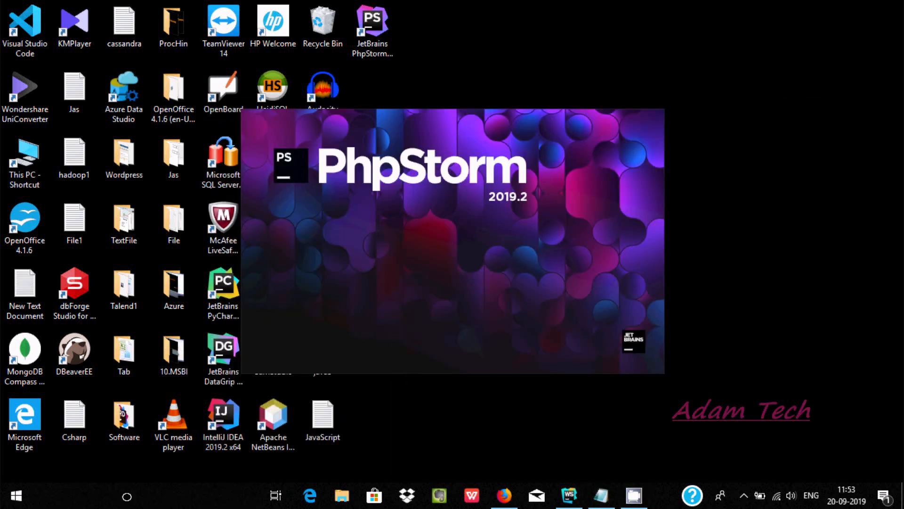
pyautogui.write('cmd')
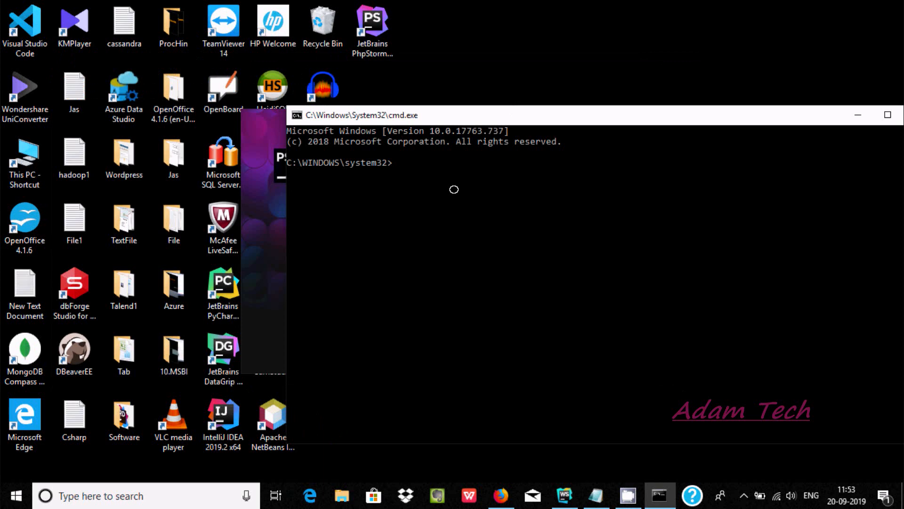
pyautogui.write('where node')
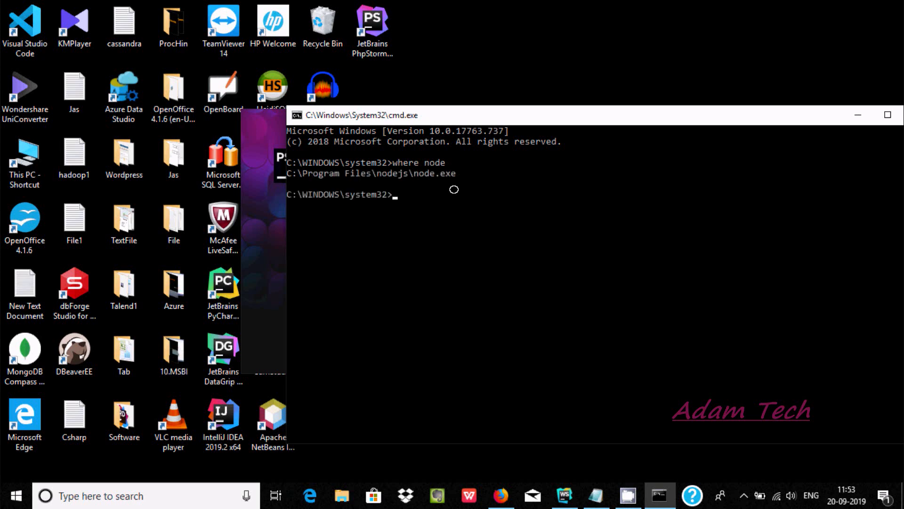
pyautogui.moveTo(330, 173)
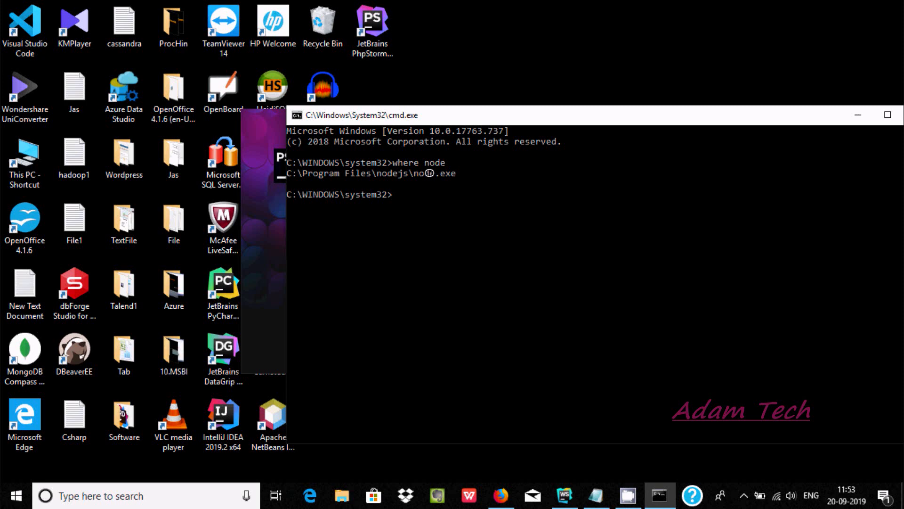
pyautogui.moveTo(428, 173)
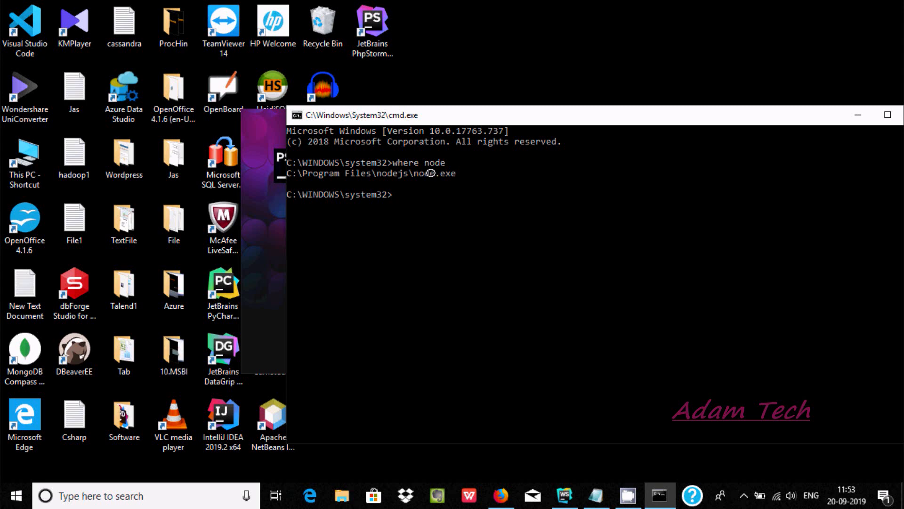
pyautogui.click(594, 495)
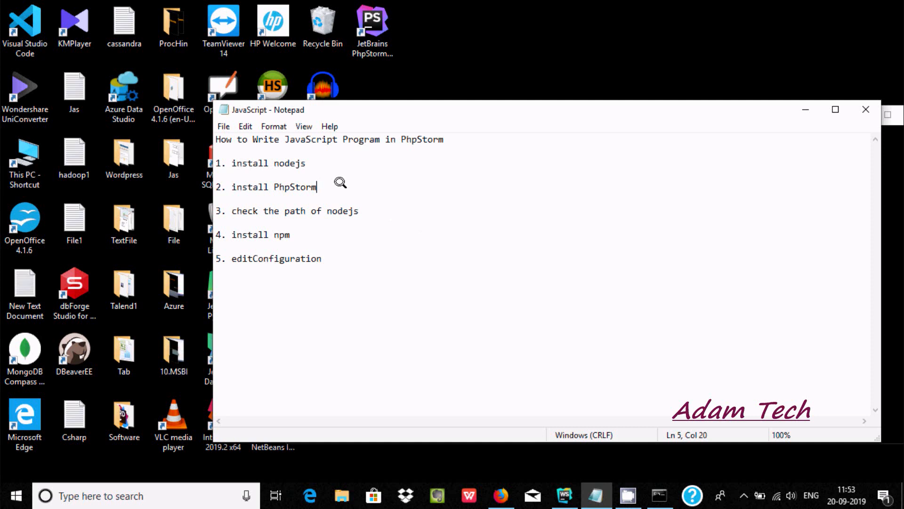
pyautogui.doubleClick(274, 186)
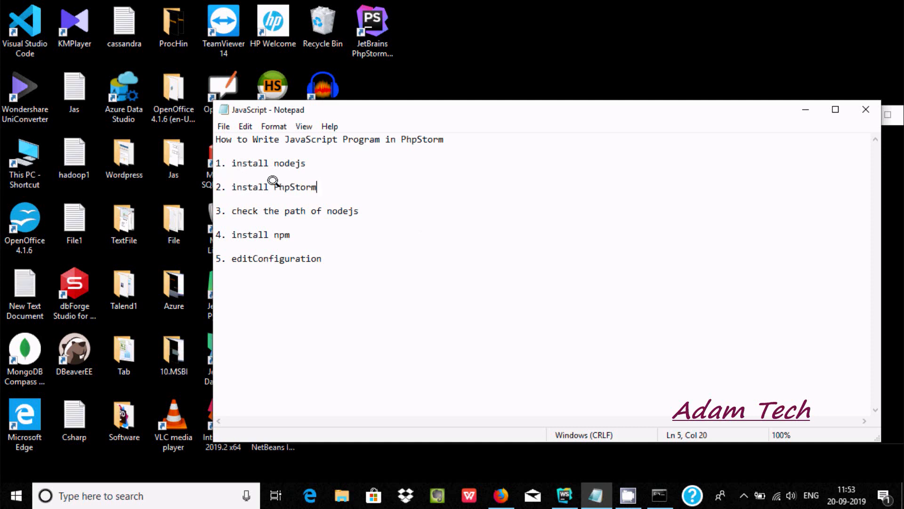
pyautogui.moveTo(310, 185)
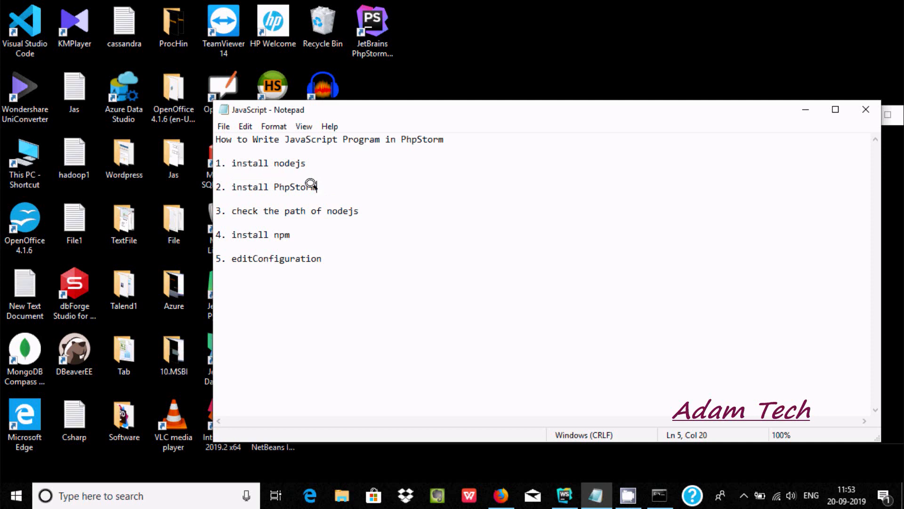
pyautogui.moveTo(321, 185)
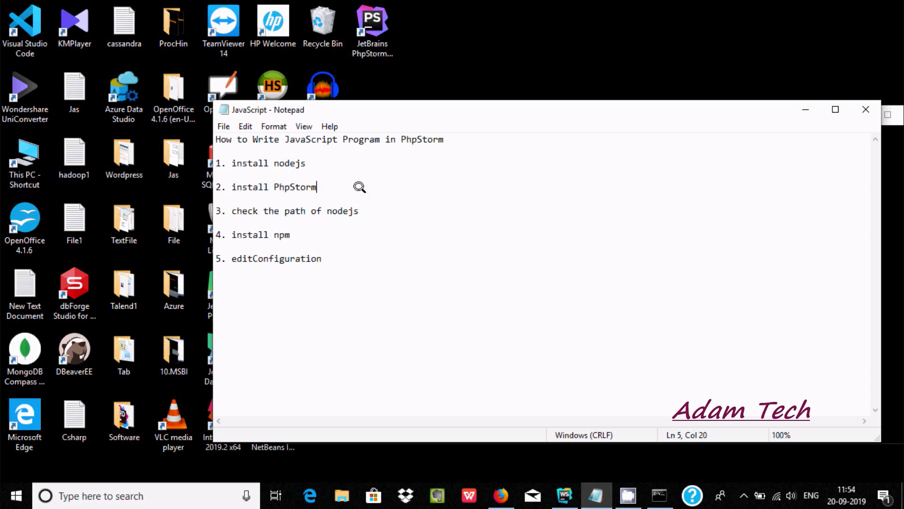
pyautogui.moveTo(330, 244)
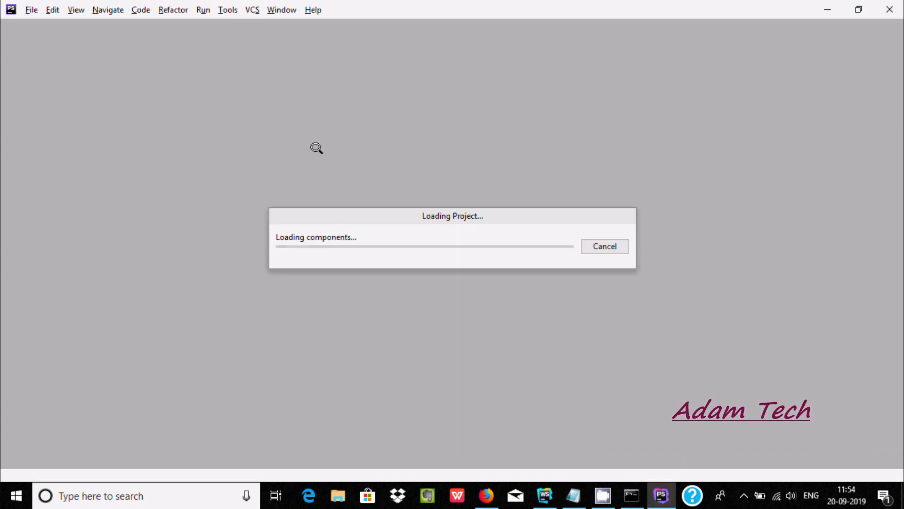
pyautogui.moveTo(283, 240)
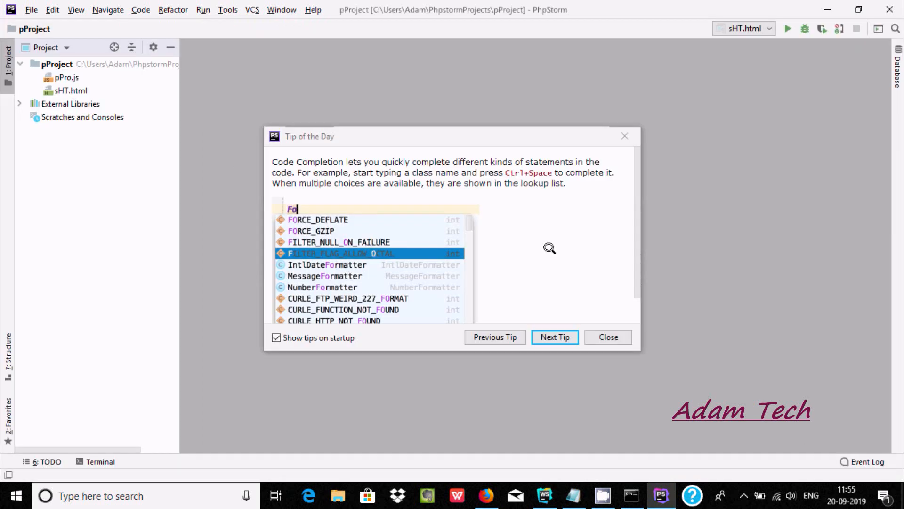
# Dismiss the Tip of the Day so pProject with pPro.js and sHT.html is ready.
pyautogui.click(607, 337)
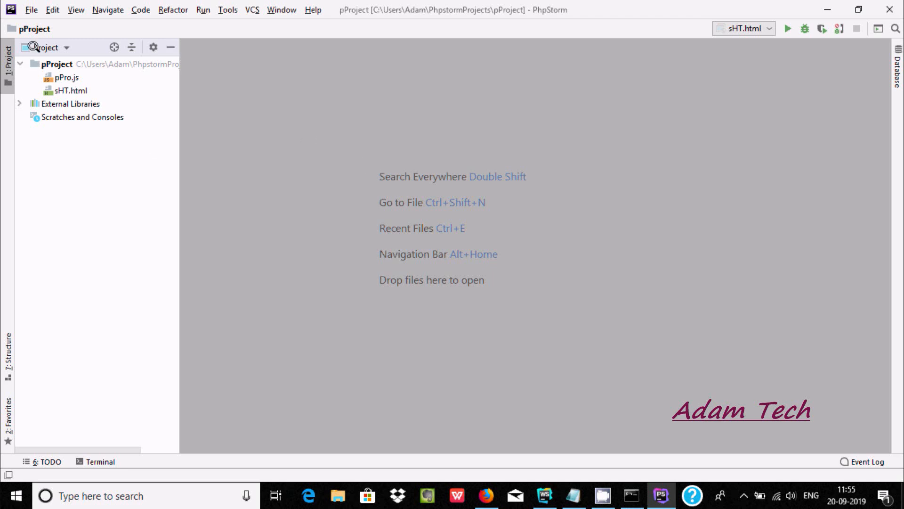
pyautogui.moveTo(204, 85)
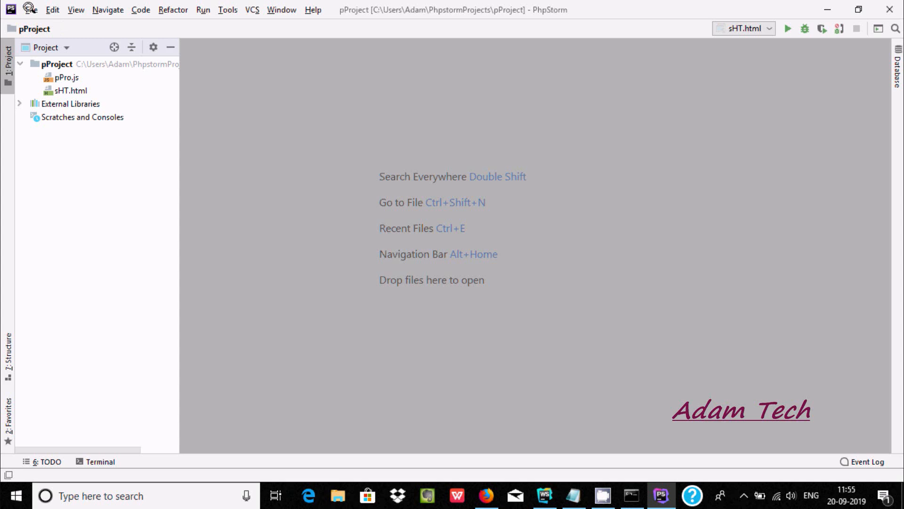
# Start a new PHP Empty Project from the File menu.
pyautogui.click(30, 9)
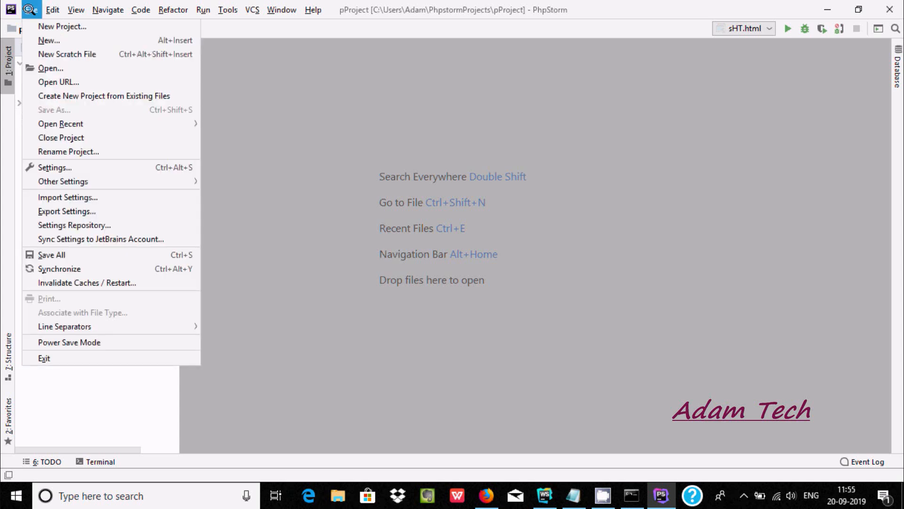
pyautogui.moveTo(62, 26)
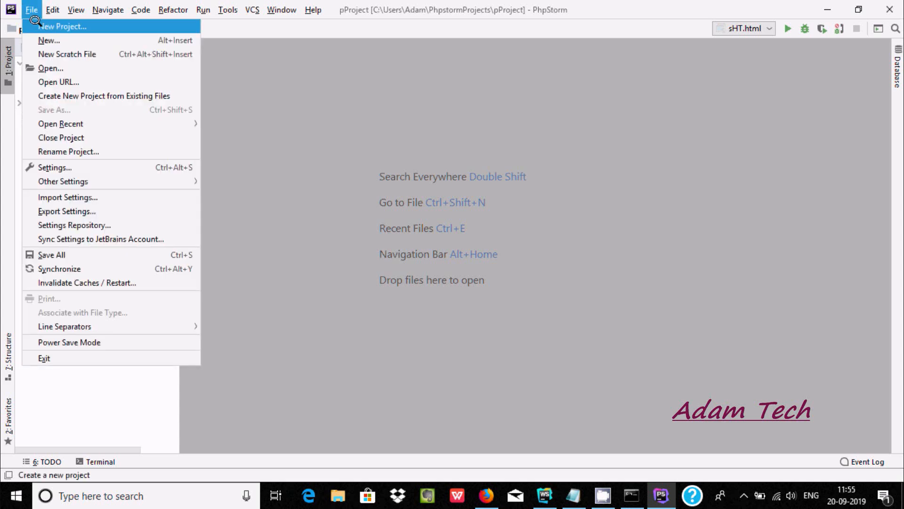
pyautogui.click(63, 27)
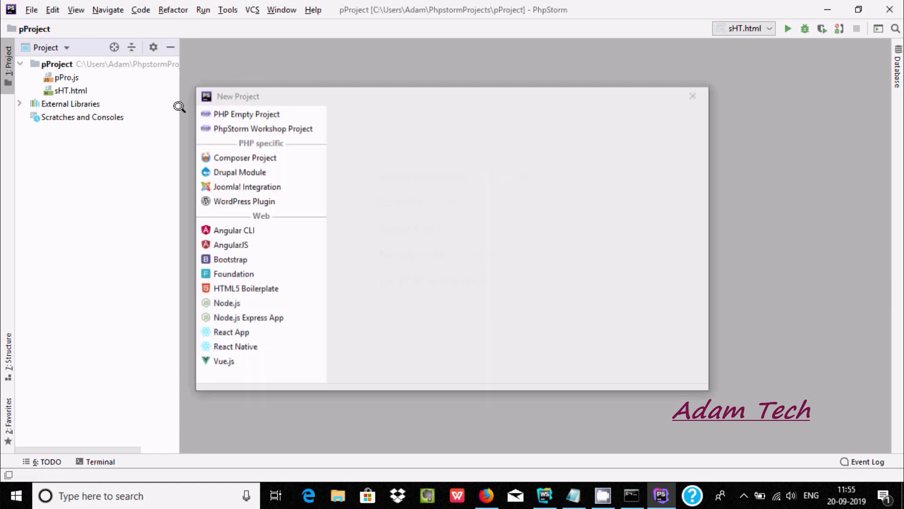
pyautogui.click(246, 114)
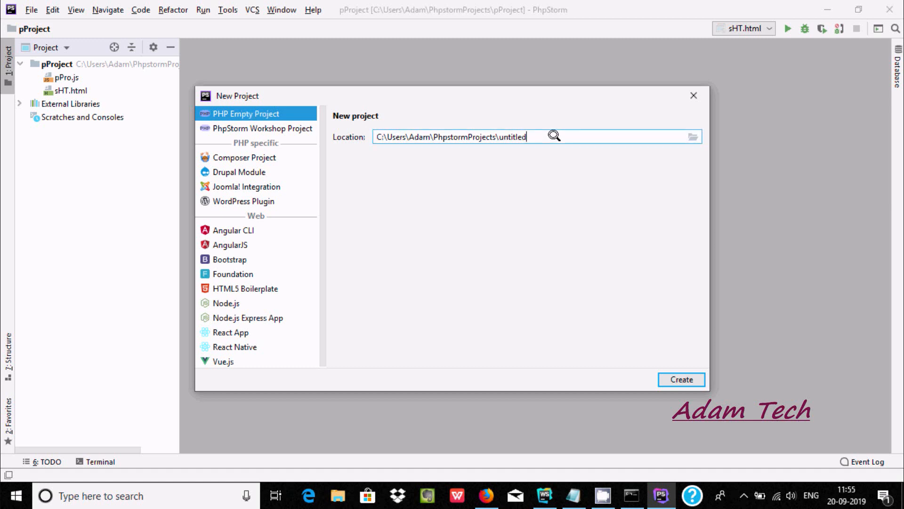
# Name the project TestProj, create it and open it in the current window.
pyautogui.press('BackSpace')
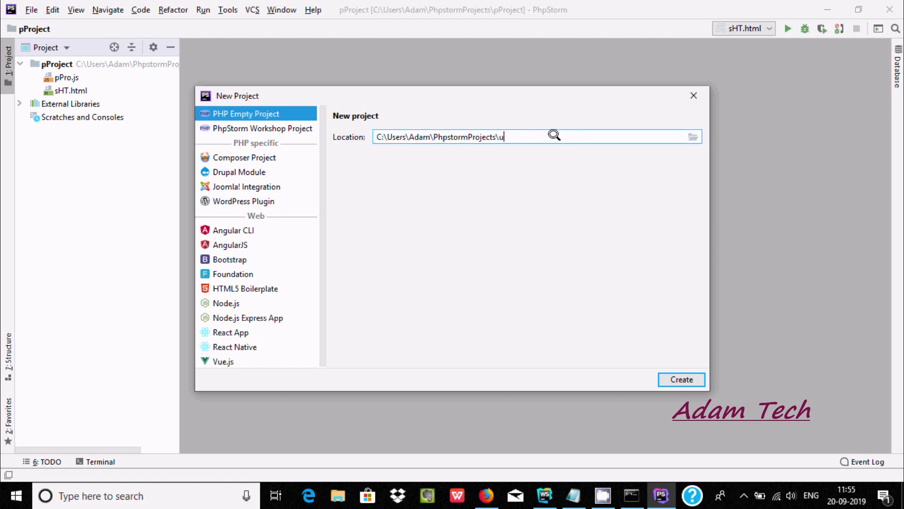
pyautogui.write('T')
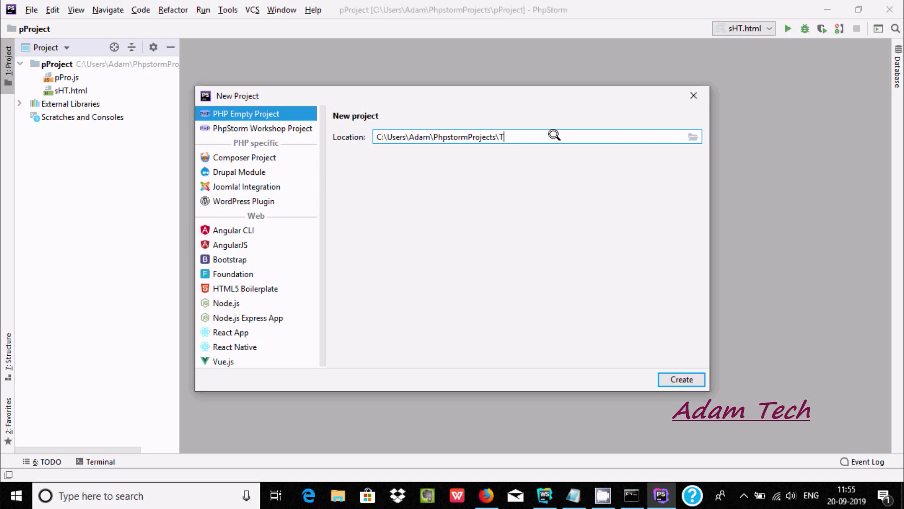
pyautogui.write('est')
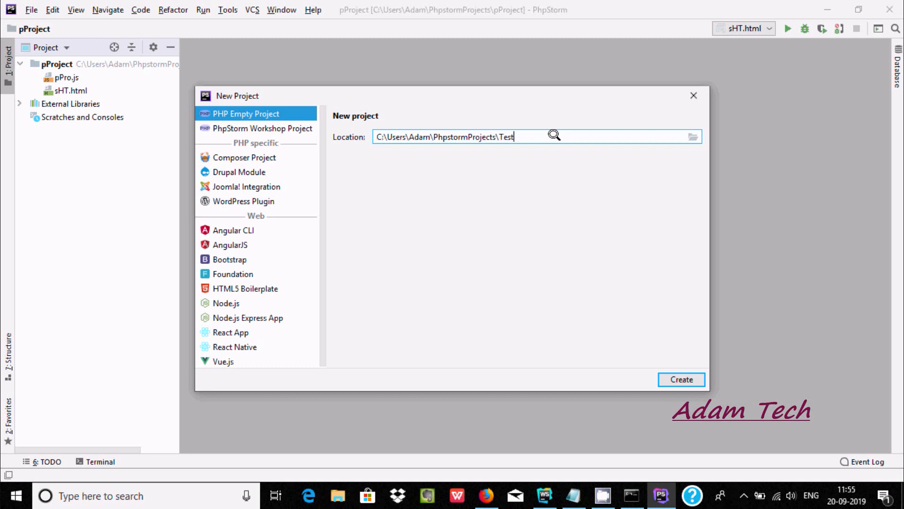
pyautogui.write('P')
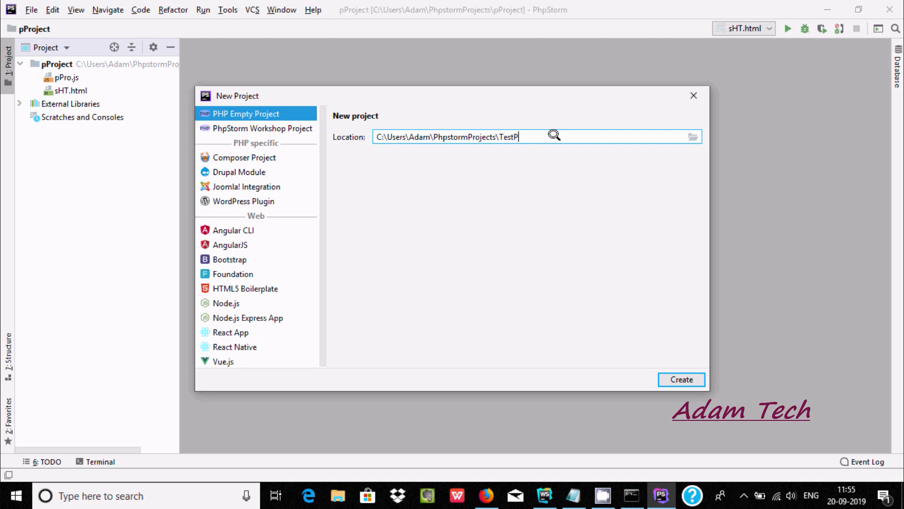
pyautogui.write('roj')
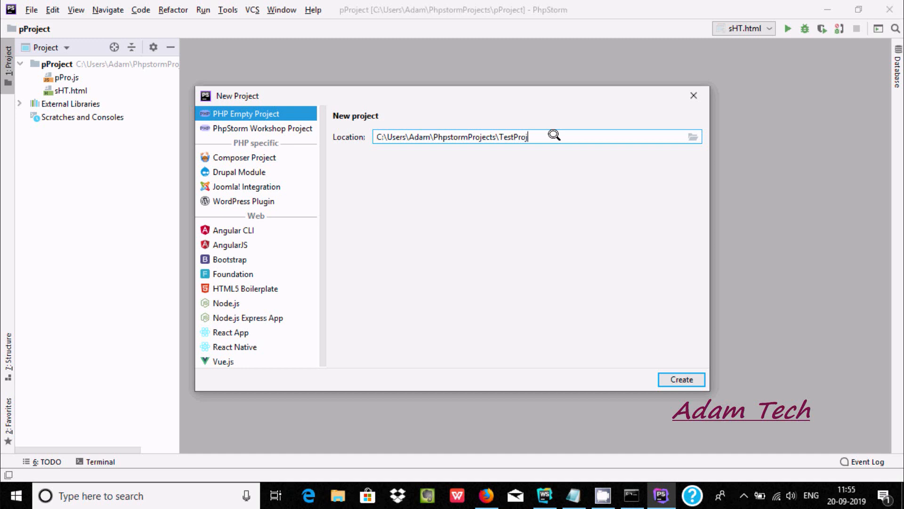
pyautogui.click(680, 380)
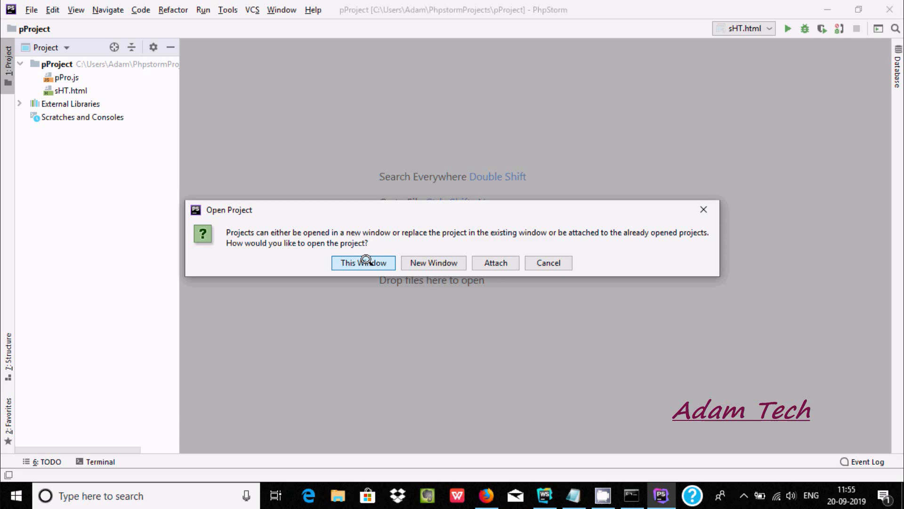
pyautogui.click(362, 262)
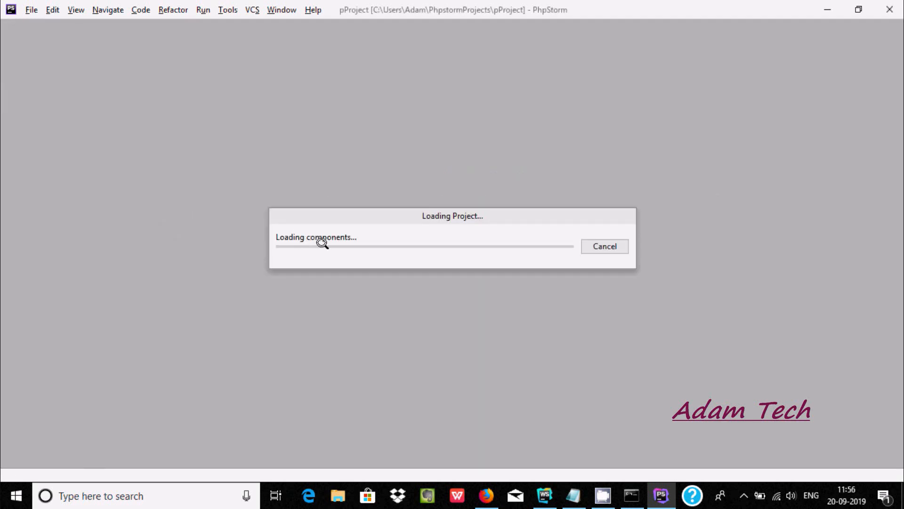
pyautogui.moveTo(343, 151)
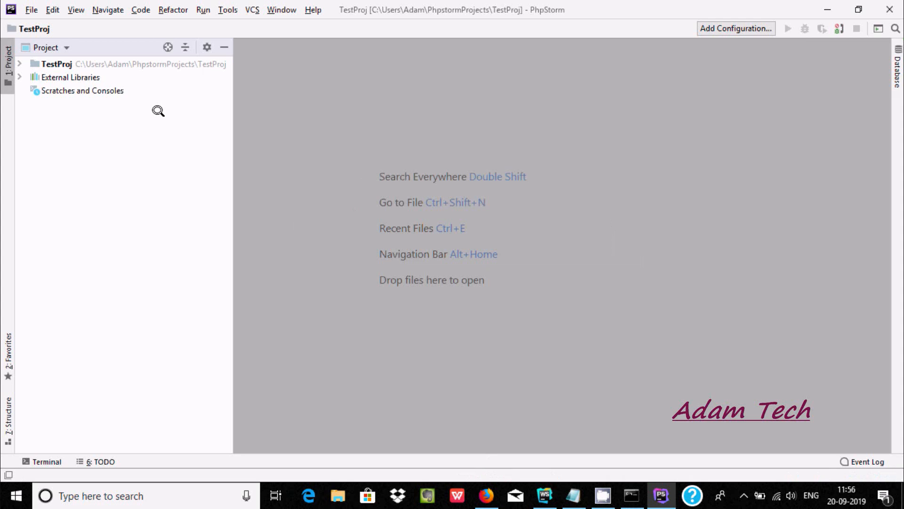
# Create a new JavaScript file abc.js in TestProj and open it for editing.
pyautogui.click(57, 64)
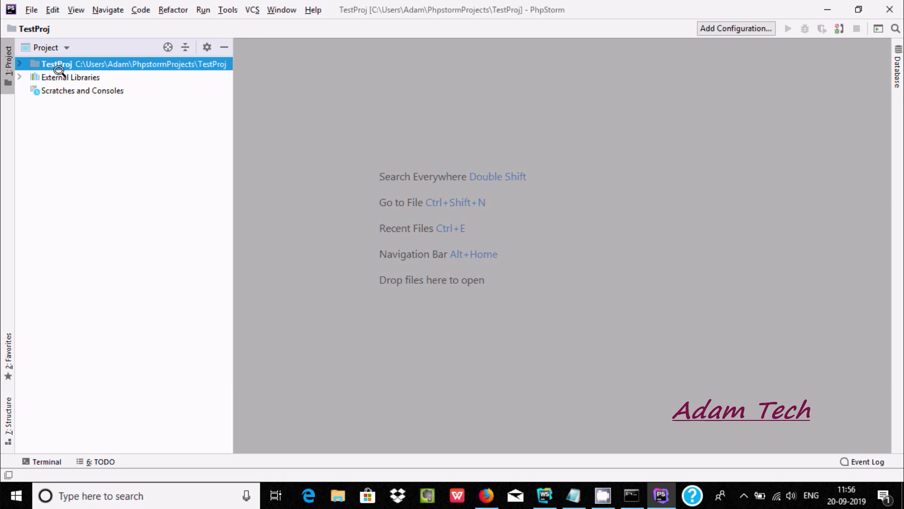
pyautogui.moveTo(52, 60)
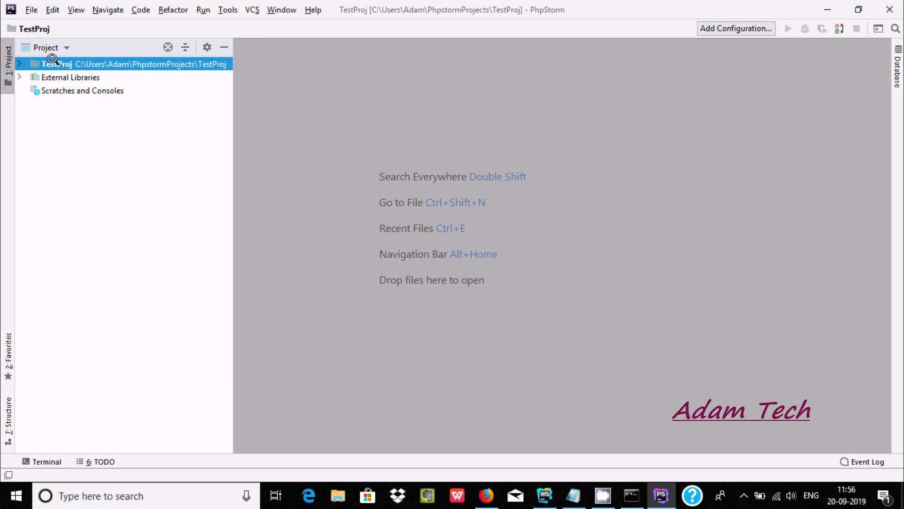
pyautogui.rightClick(55, 63)
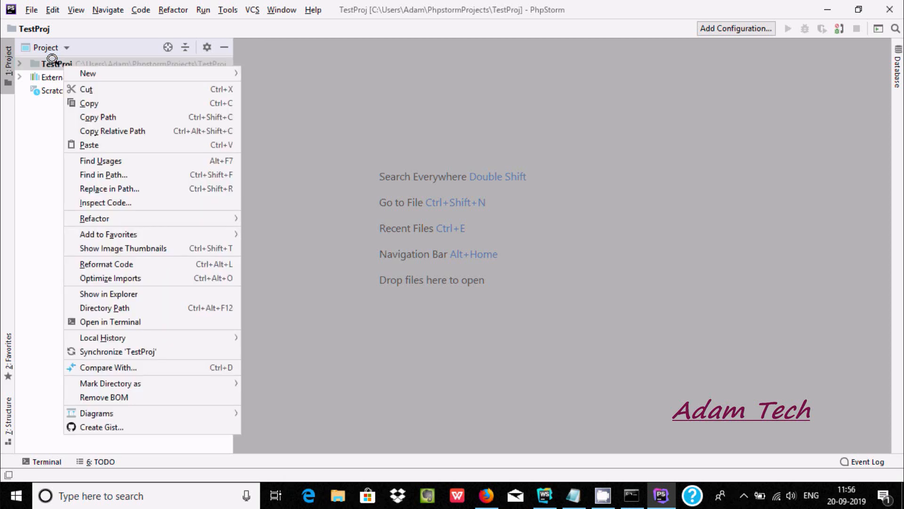
pyautogui.click(87, 73)
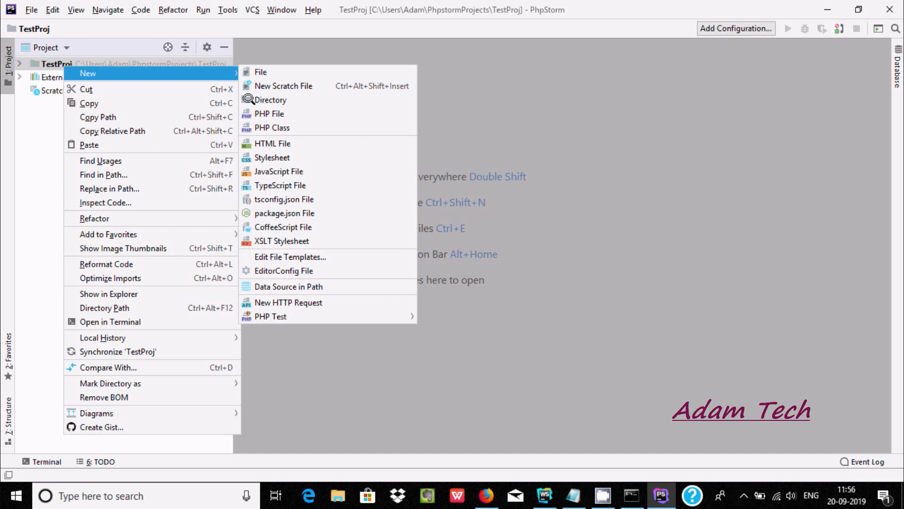
pyautogui.moveTo(281, 186)
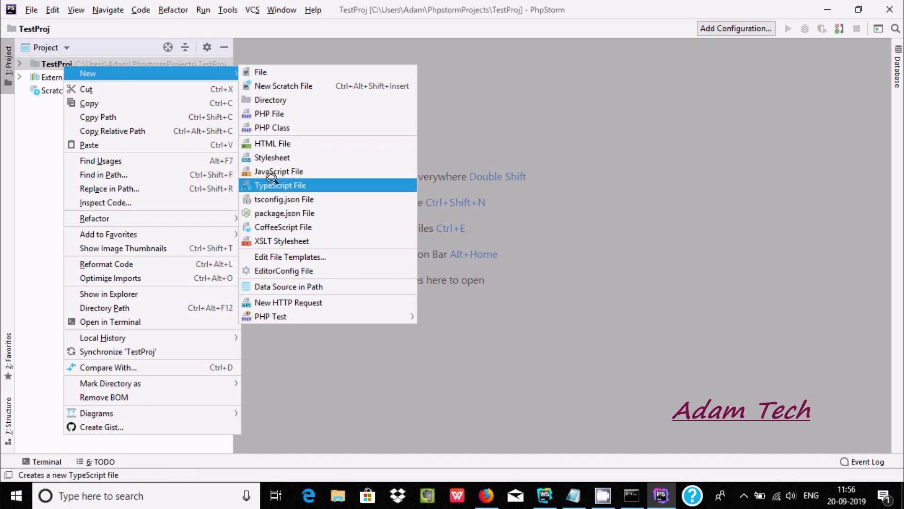
pyautogui.click(278, 171)
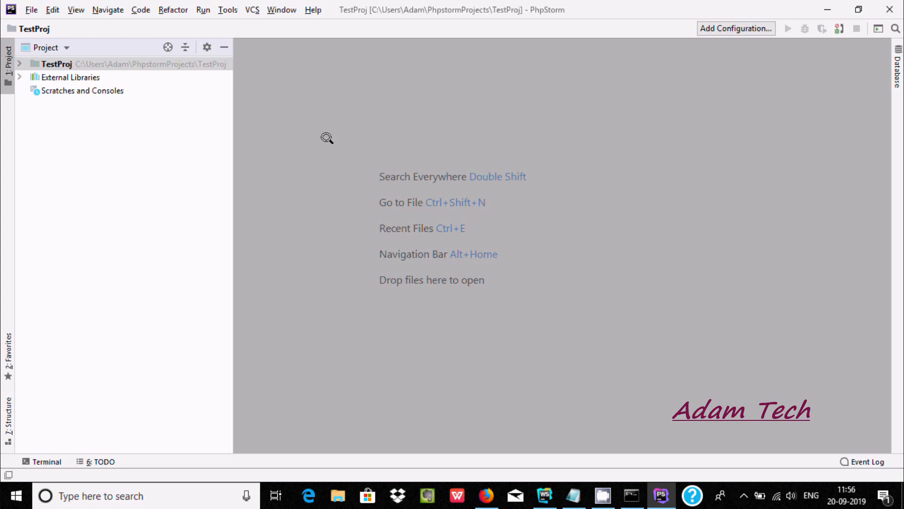
pyautogui.moveTo(324, 133)
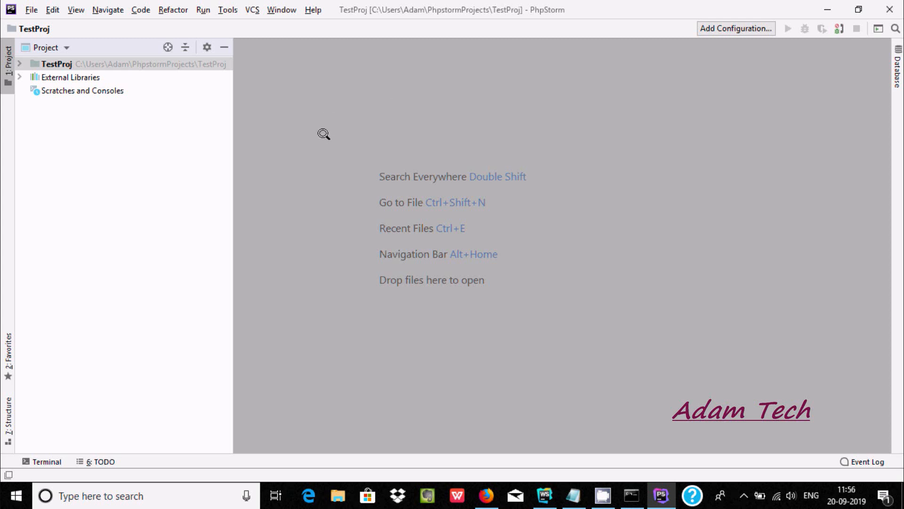
pyautogui.doubleClick(65, 77)
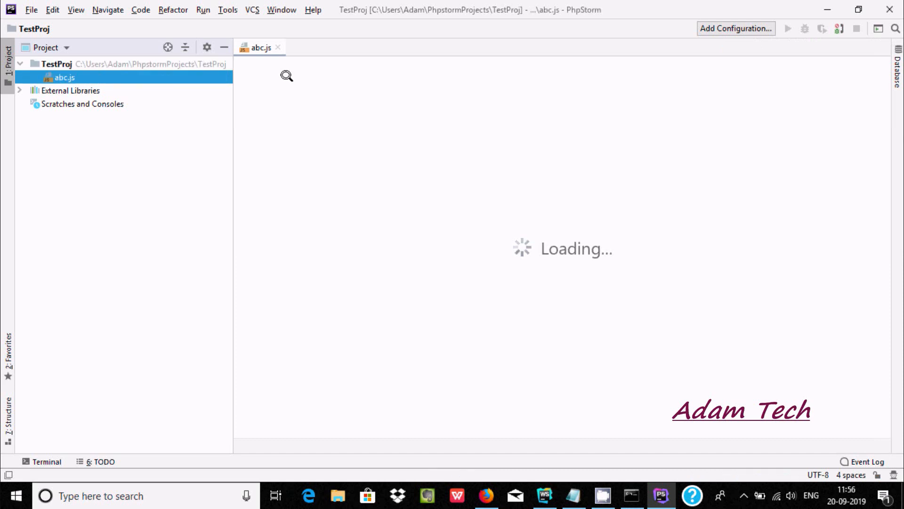
pyautogui.moveTo(524, 278)
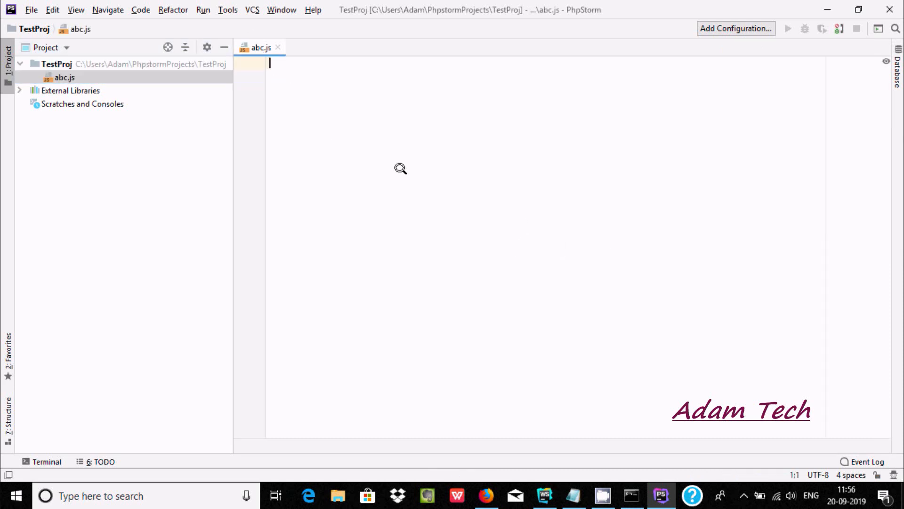
pyautogui.moveTo(356, 116)
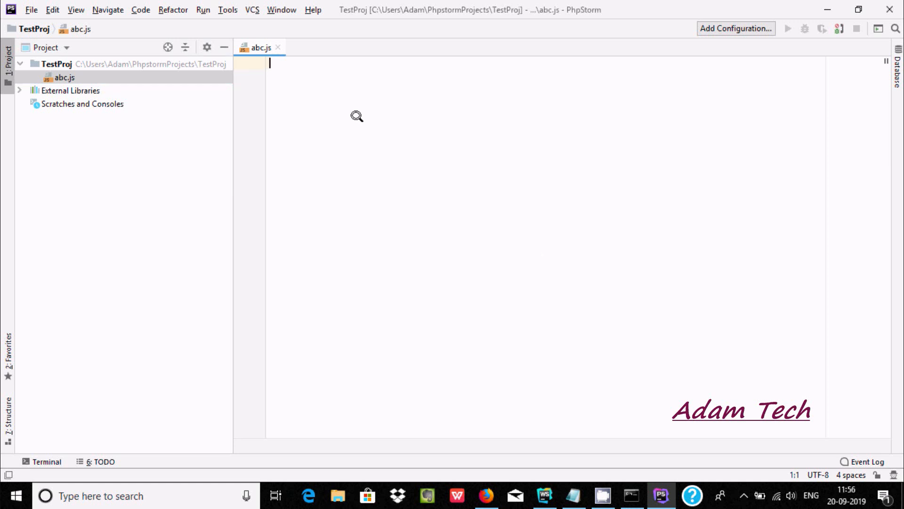
# Write console.log("Hello world"); as line 1 of abc.js.
pyautogui.write('c')
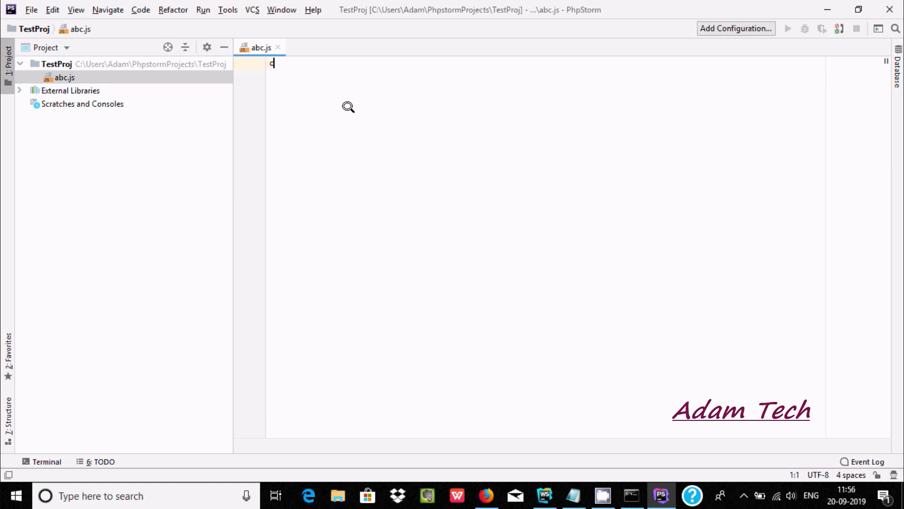
pyautogui.write('onsole.')
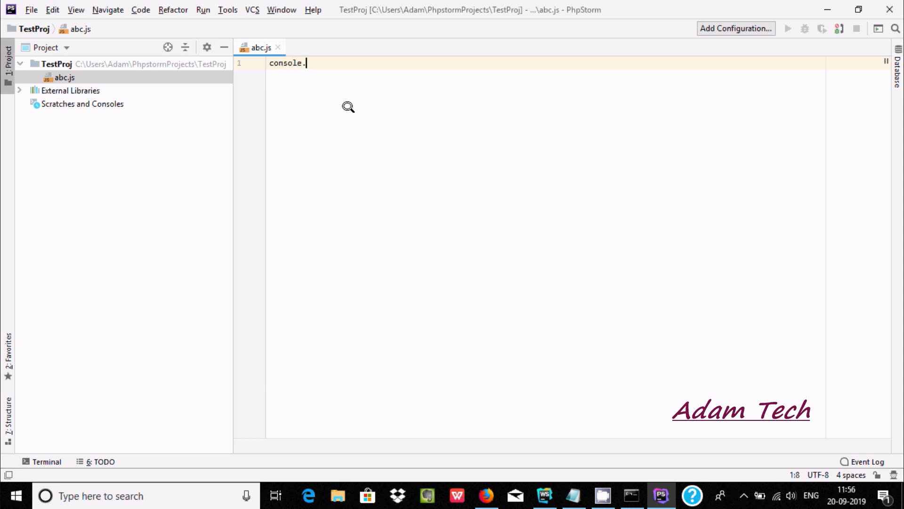
pyautogui.write('log')
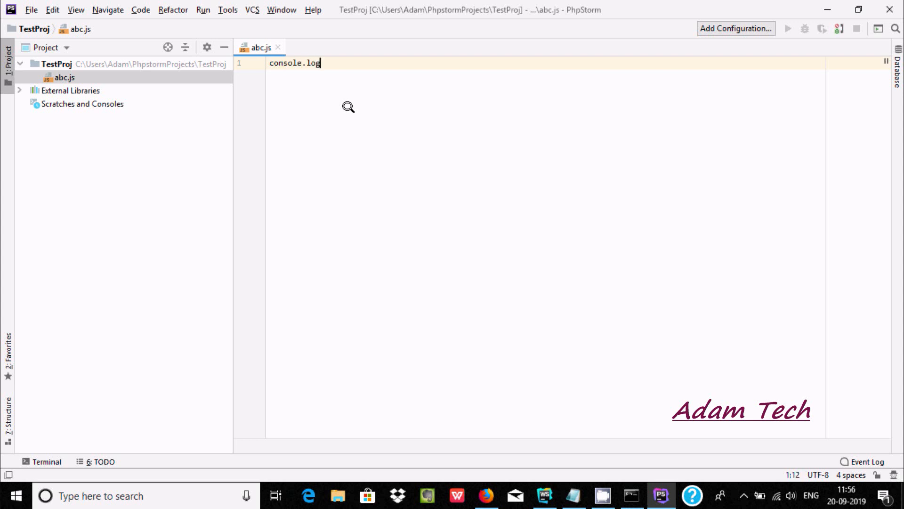
pyautogui.write('()')
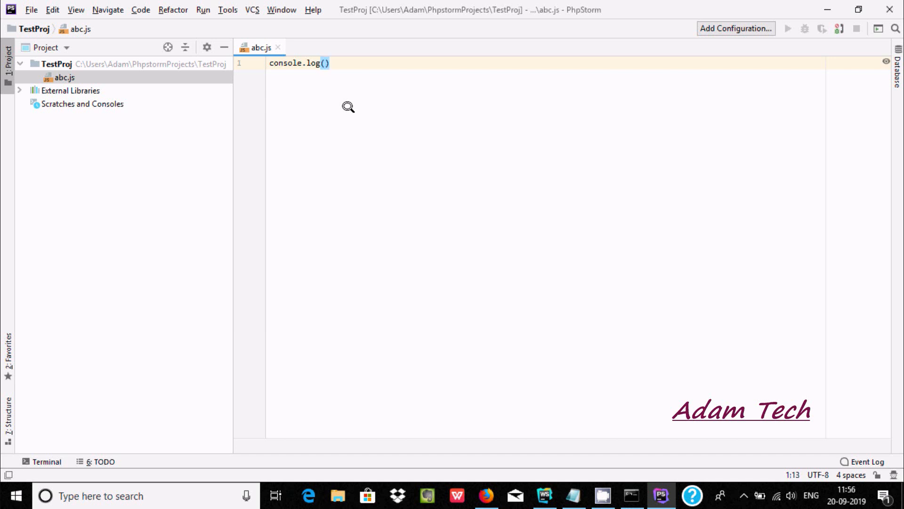
pyautogui.write('"H"')
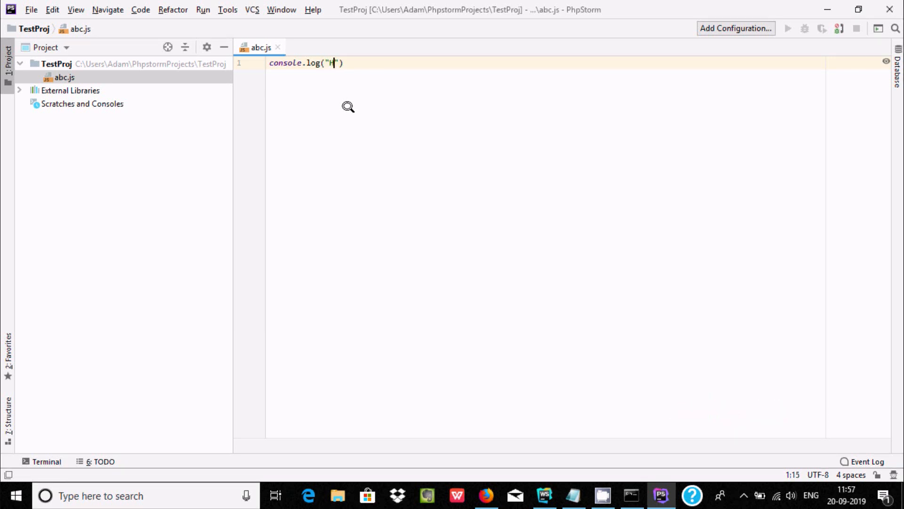
pyautogui.write('ello')
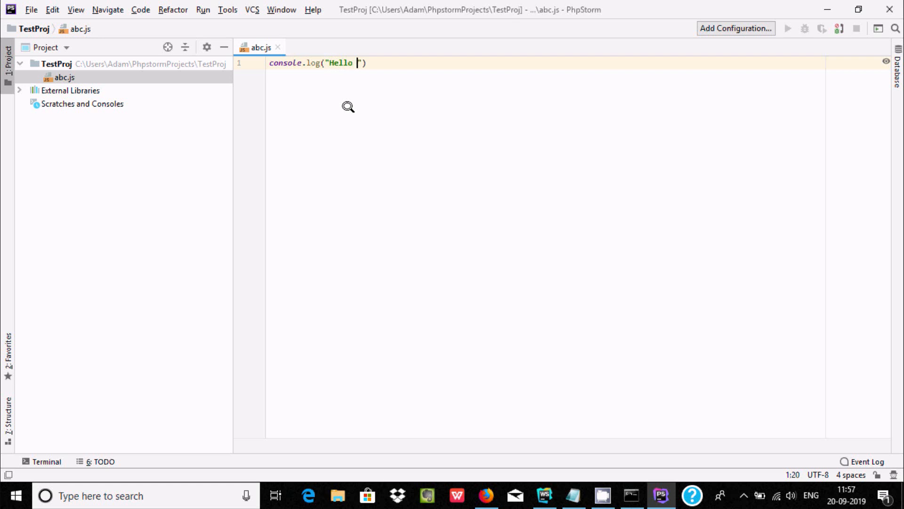
pyautogui.write('world')
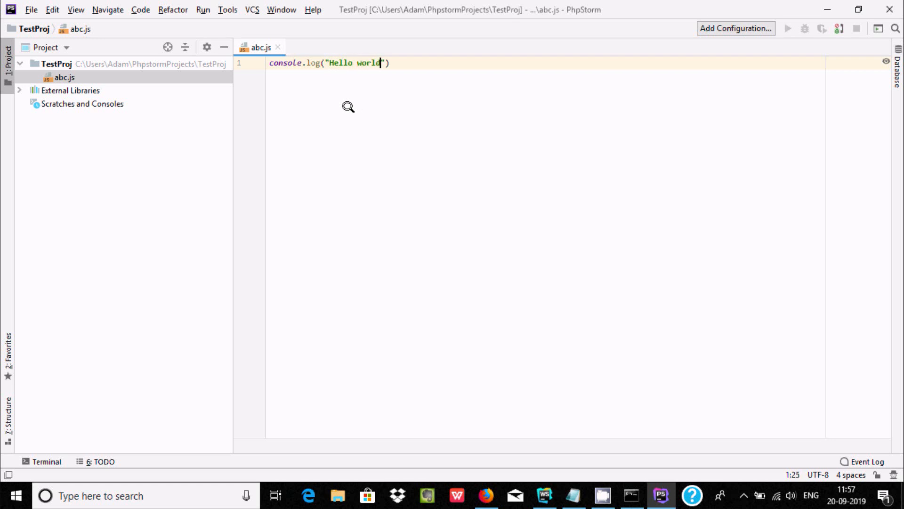
pyautogui.write(';')
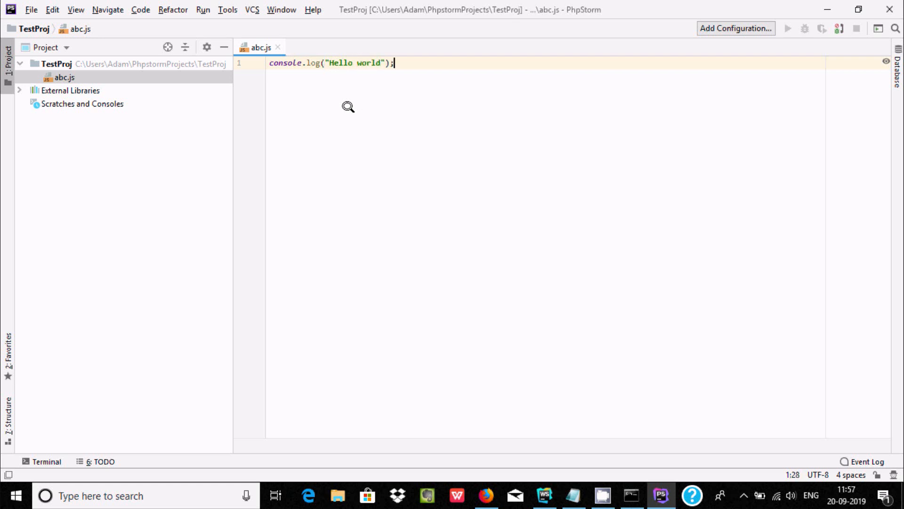
pyautogui.moveTo(274, 46)
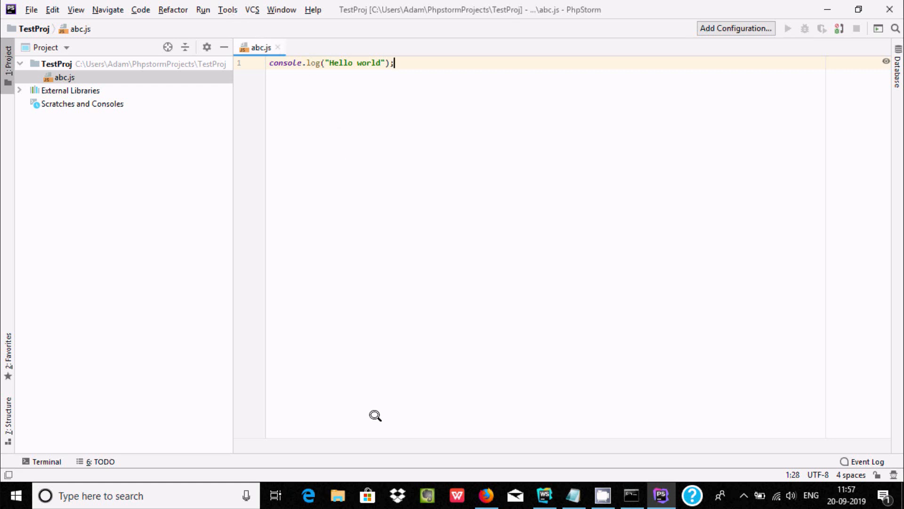
pyautogui.click(573, 495)
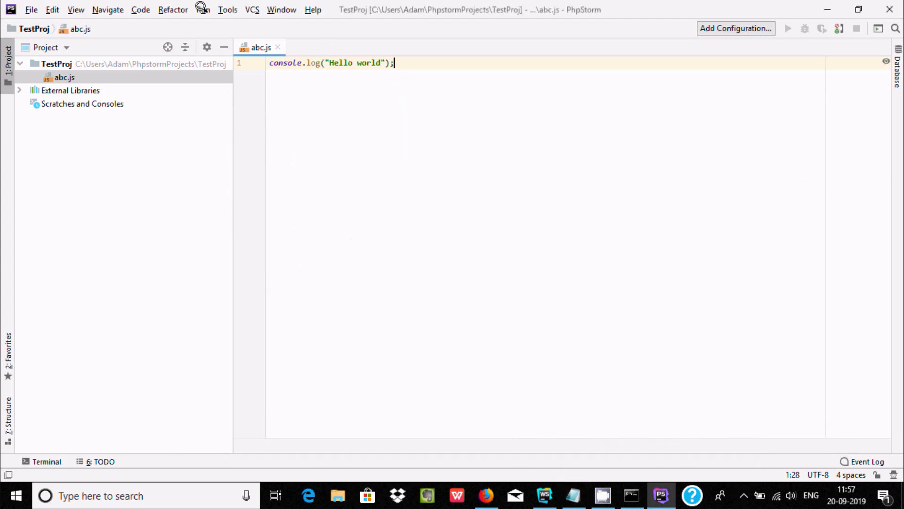
# Add a new Node.js configuration in Run/Debug Configurations.
pyautogui.click(202, 10)
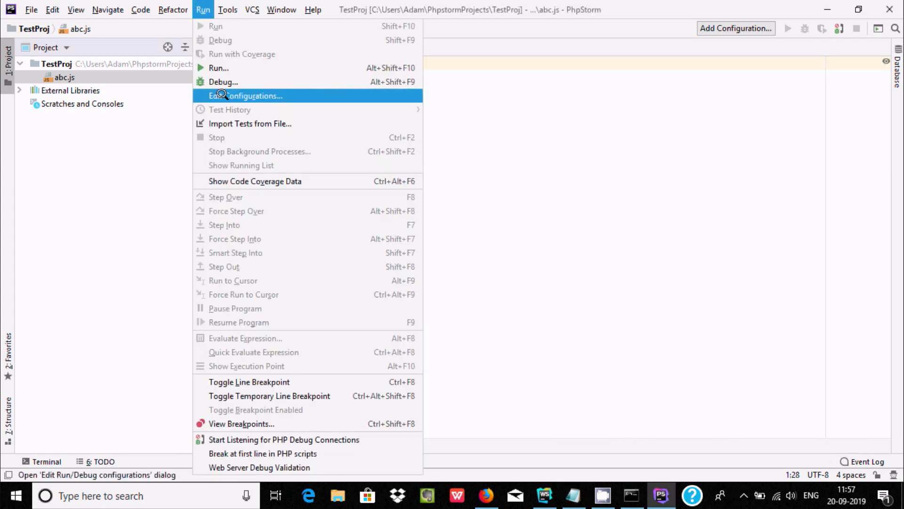
pyautogui.click(247, 96)
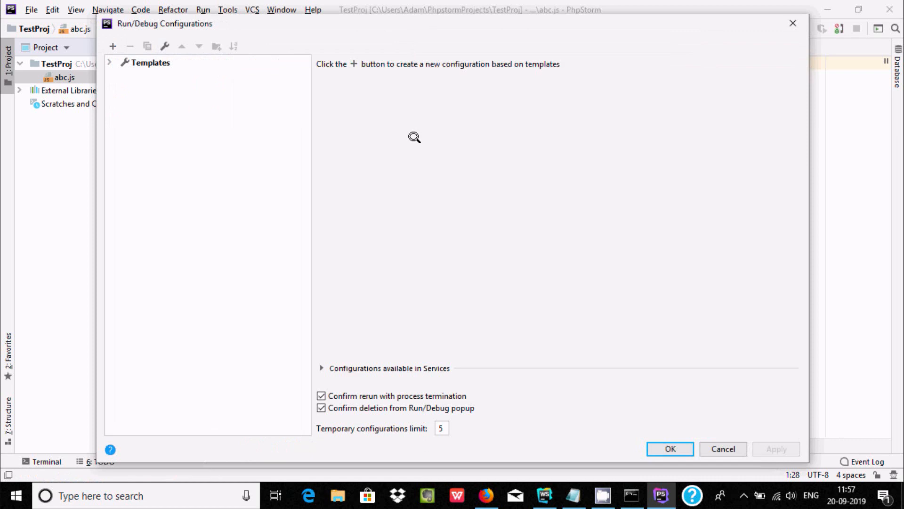
pyautogui.moveTo(112, 46)
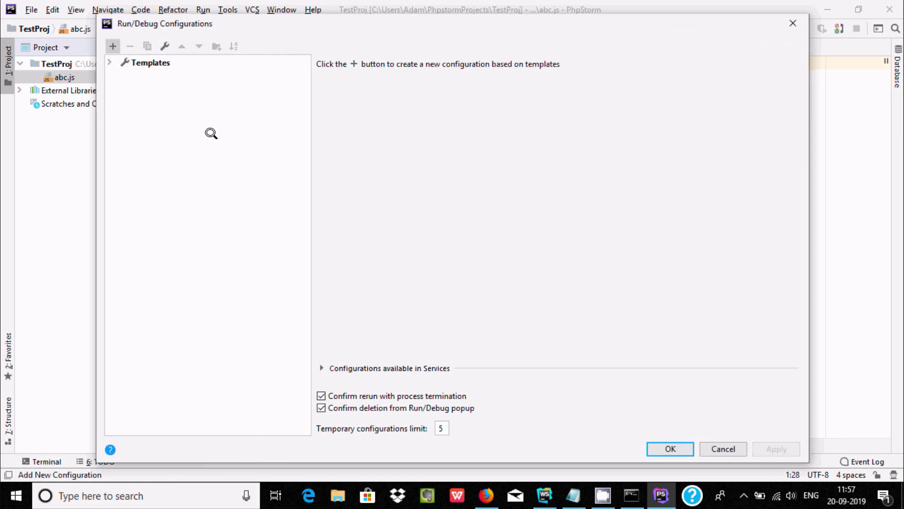
pyautogui.click(112, 46)
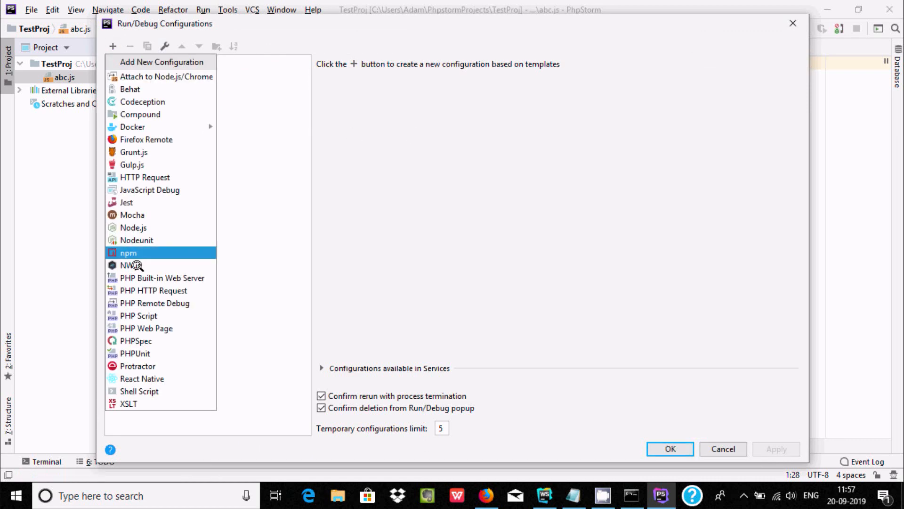
pyautogui.click(133, 227)
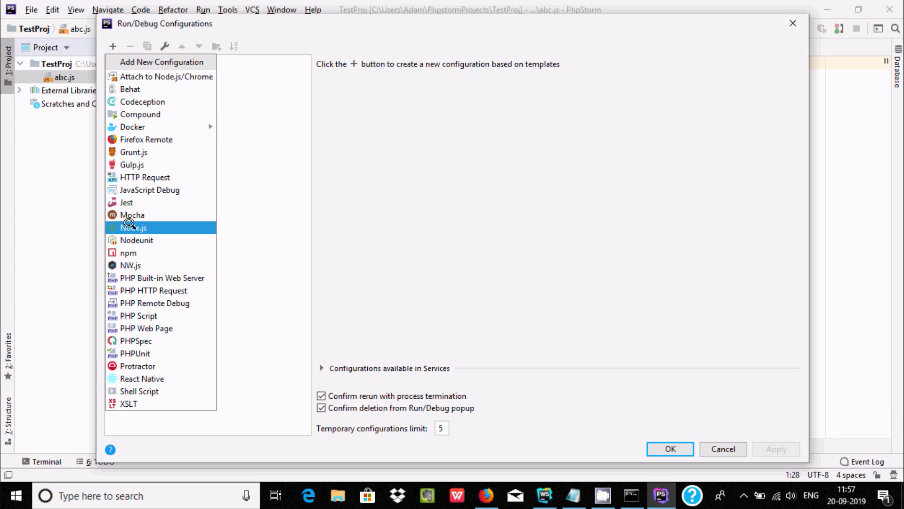
pyautogui.moveTo(320, 199)
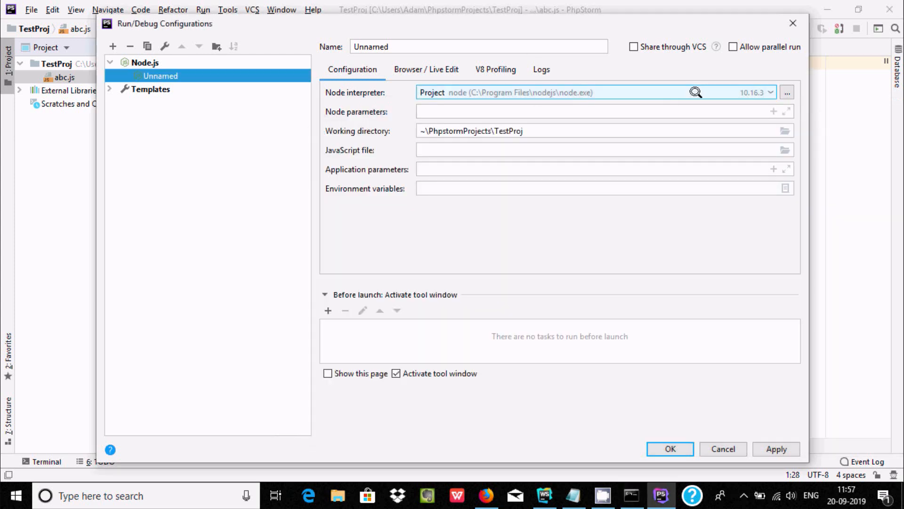
# Set the Node interpreter to C:\Program Files\nodejs\node.exe.
pyautogui.click(786, 92)
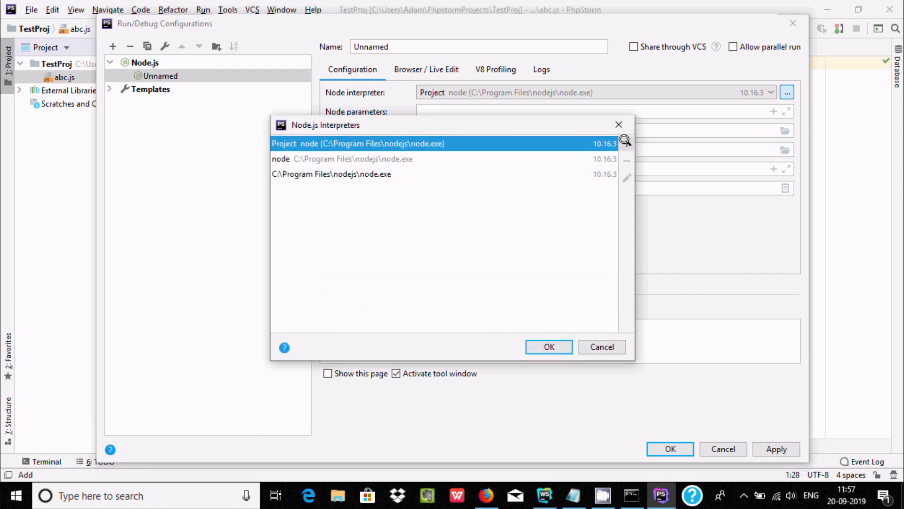
pyautogui.click(625, 141)
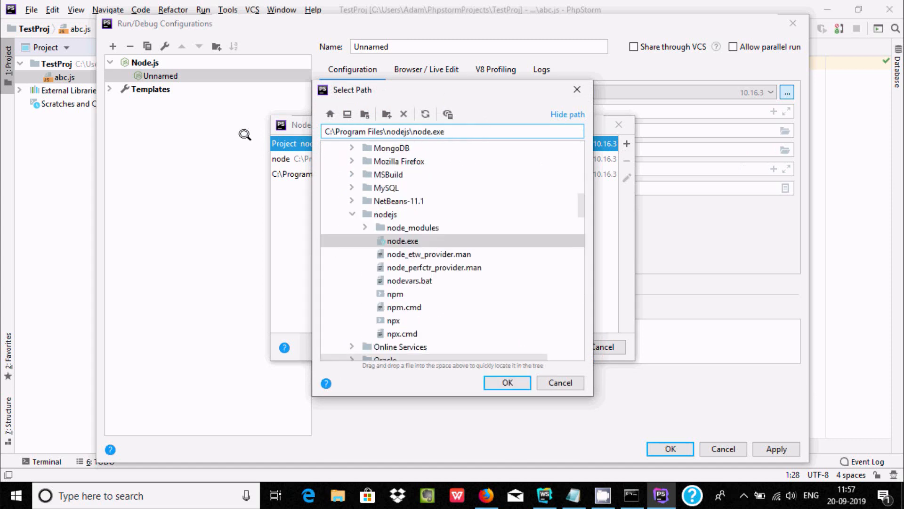
pyautogui.click(507, 383)
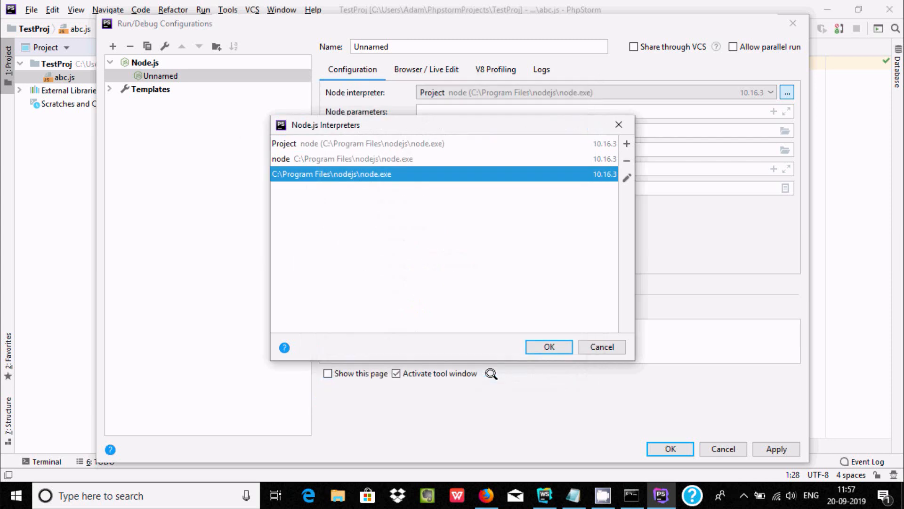
pyautogui.click(549, 347)
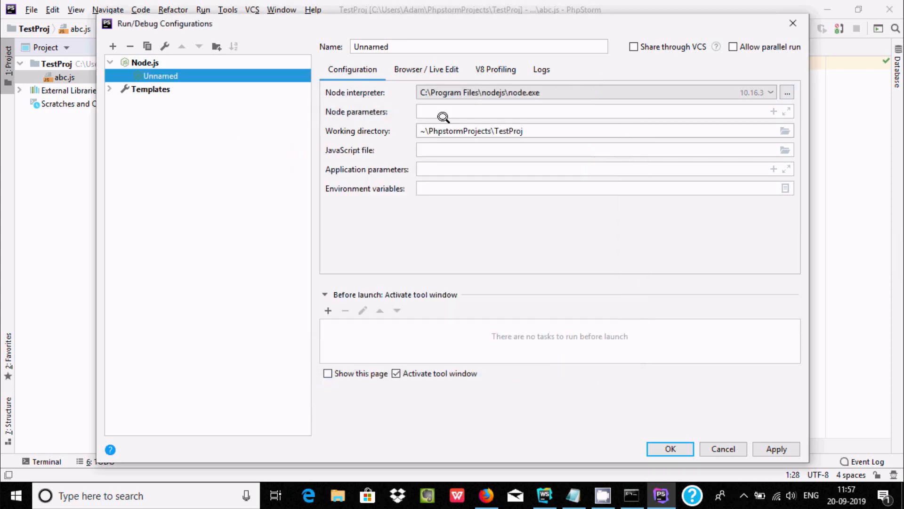
# Set node parameters to the FilePathRelativeToProjectRoot macro and the JavaScript file to abc.js.
pyautogui.click(577, 111)
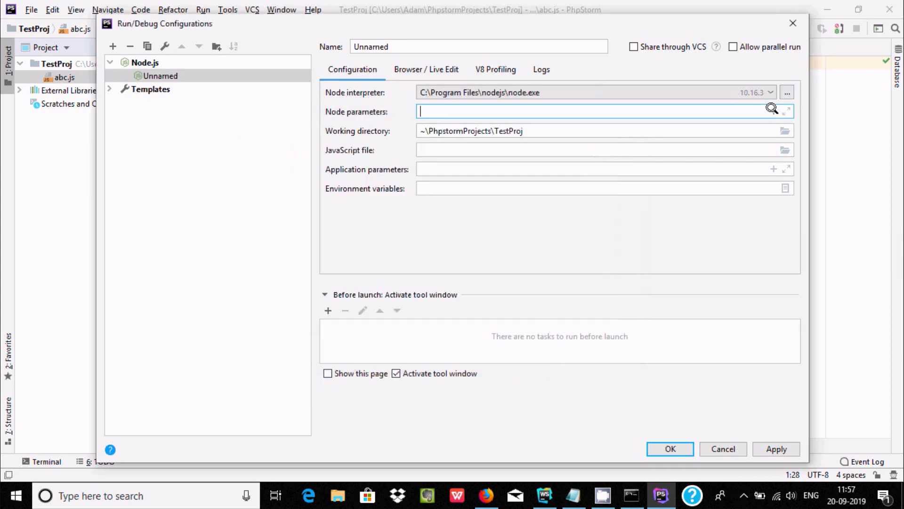
pyautogui.click(771, 109)
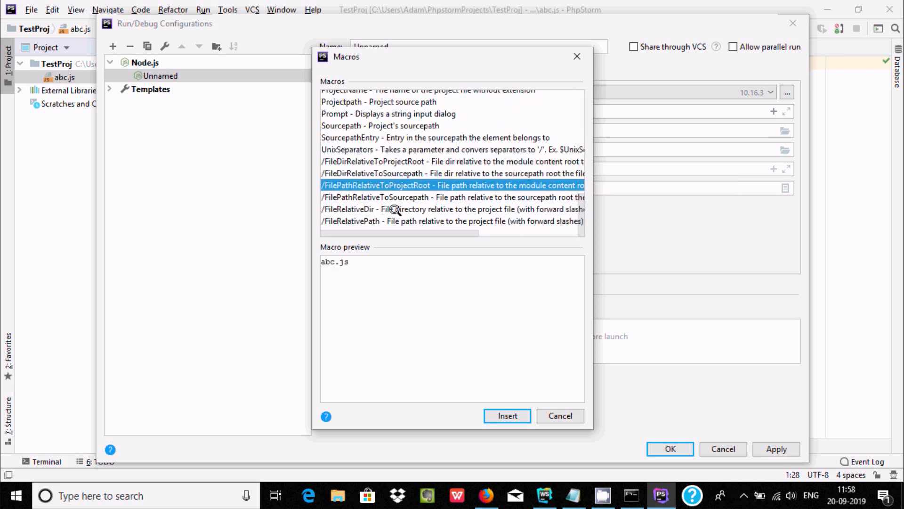
pyautogui.click(507, 416)
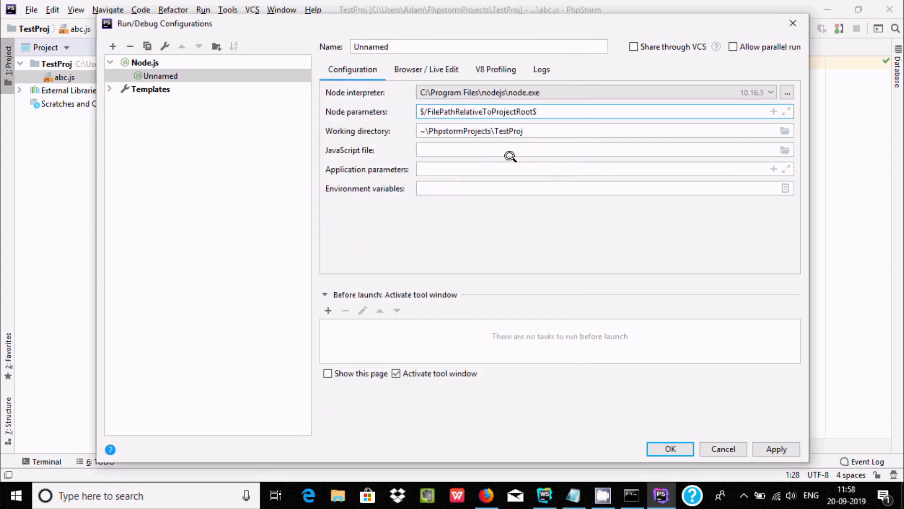
pyautogui.moveTo(315, 41)
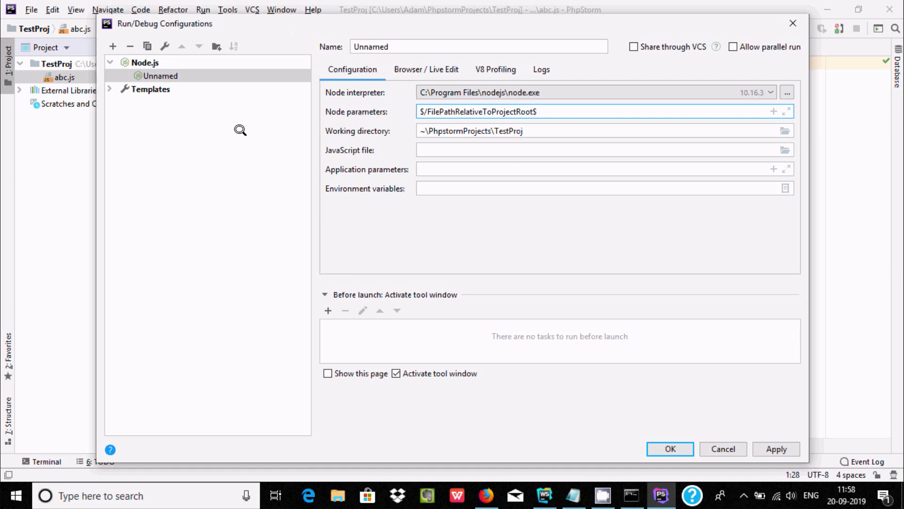
pyautogui.click(600, 150)
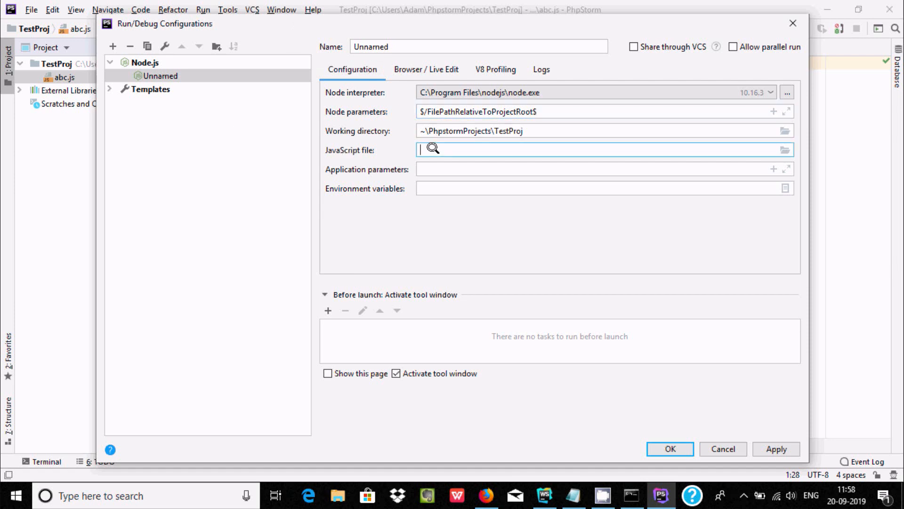
pyautogui.write('abc.js')
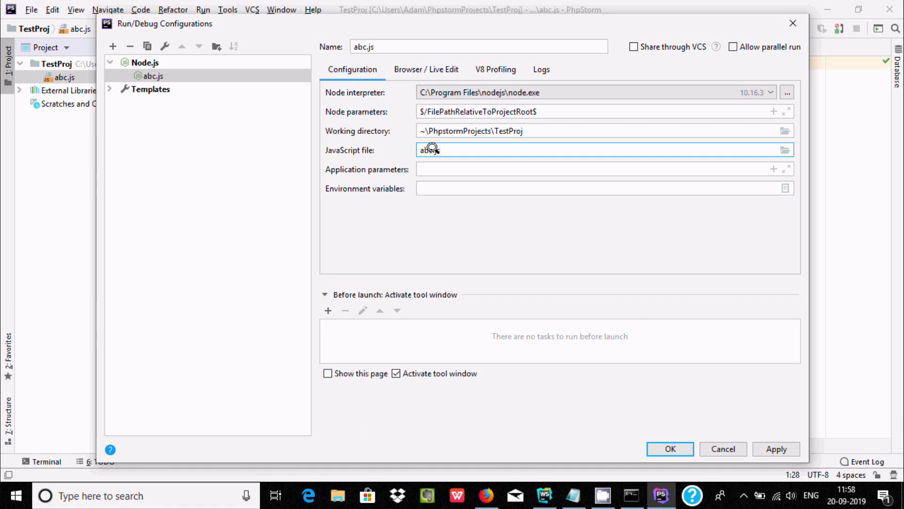
pyautogui.moveTo(834, 413)
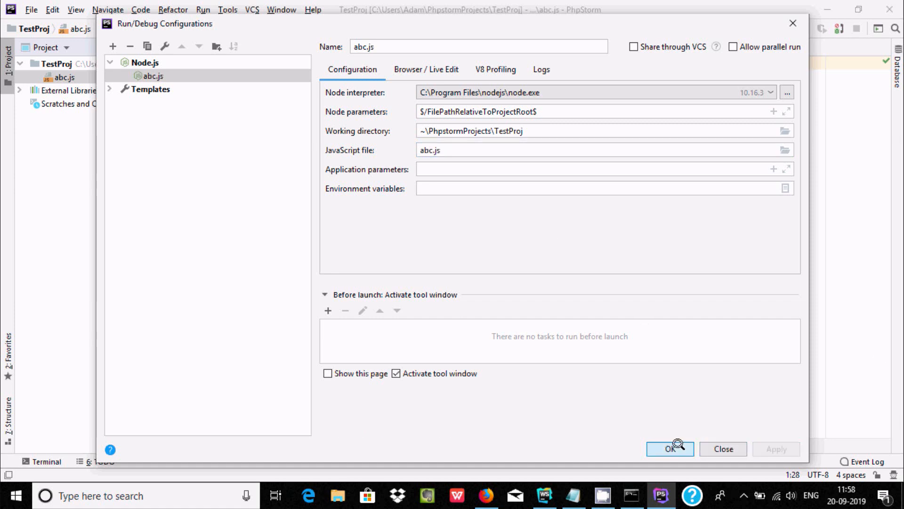
# Save the configuration and debug abc.js, showing Hello world and exit code 0 in the console.
pyautogui.click(669, 448)
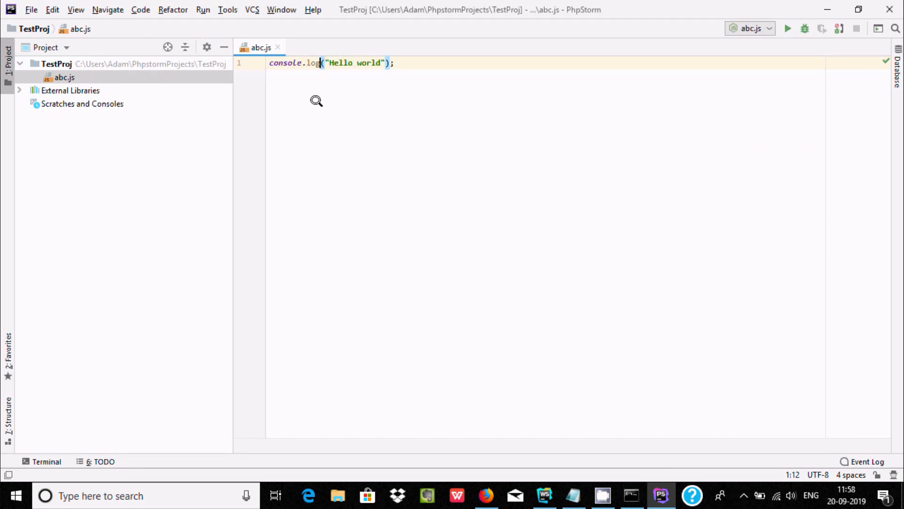
pyautogui.rightClick(317, 101)
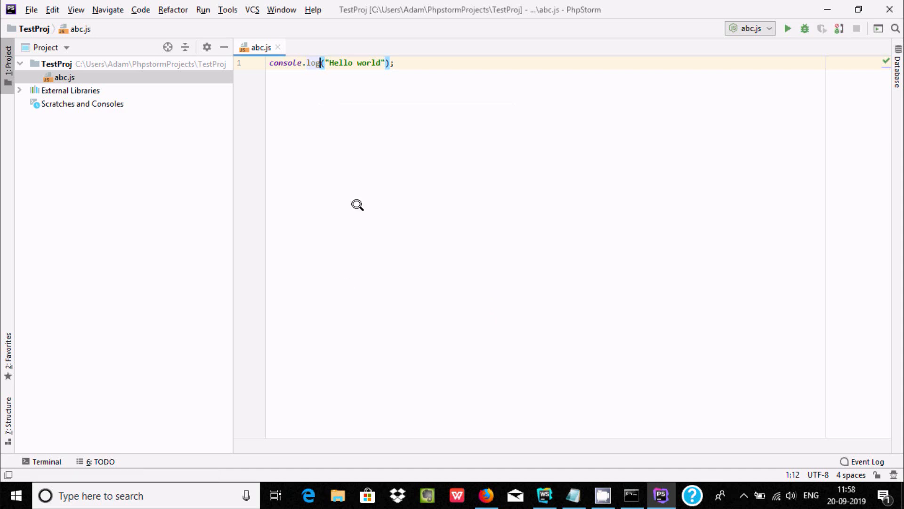
pyautogui.click(805, 28)
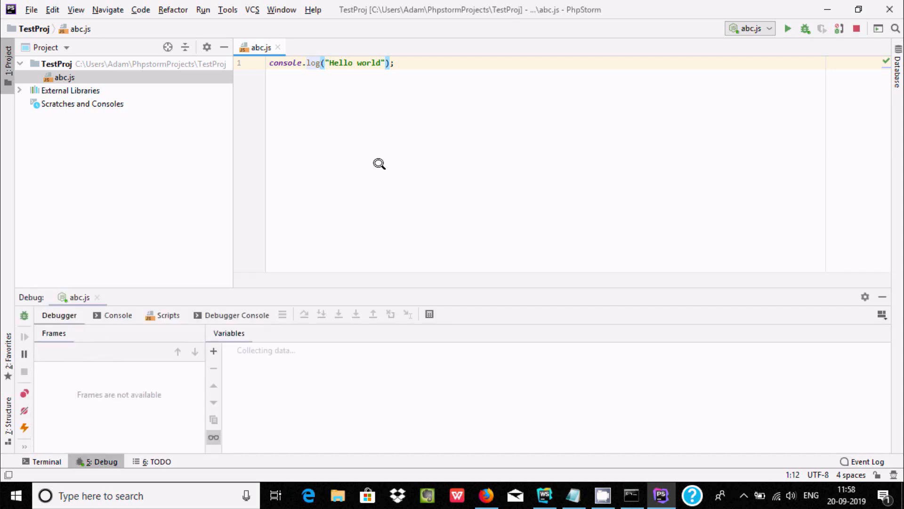
pyautogui.click(805, 28)
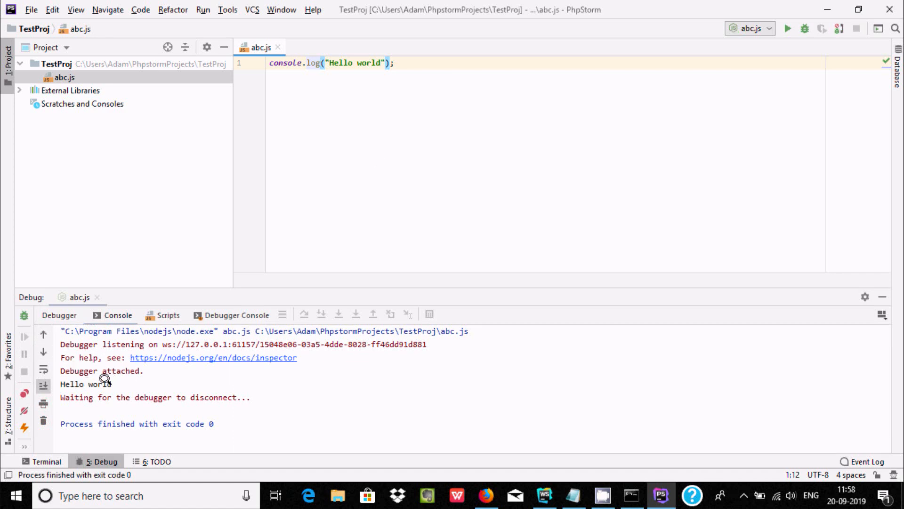
pyautogui.doubleClick(85, 384)
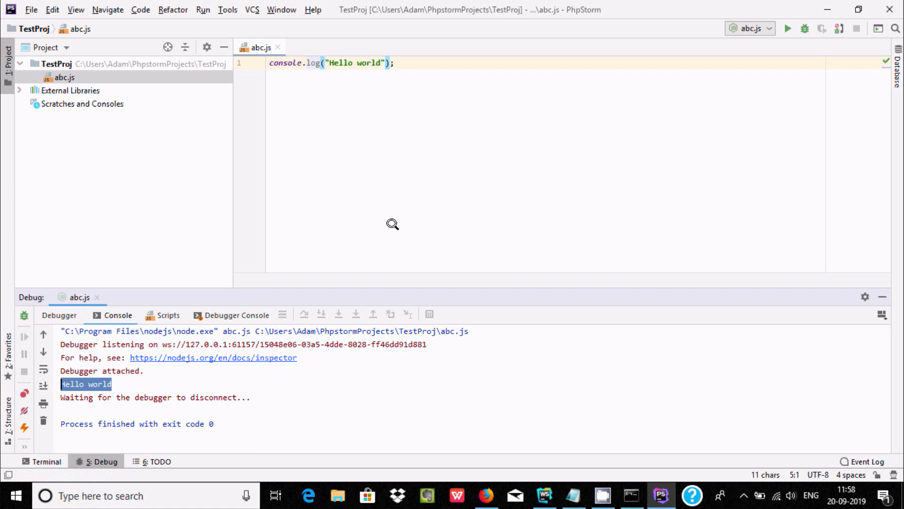
# Run abc.js (Node.js) normally, printing Hello world with exit code 0.
pyautogui.rightClick(392, 224)
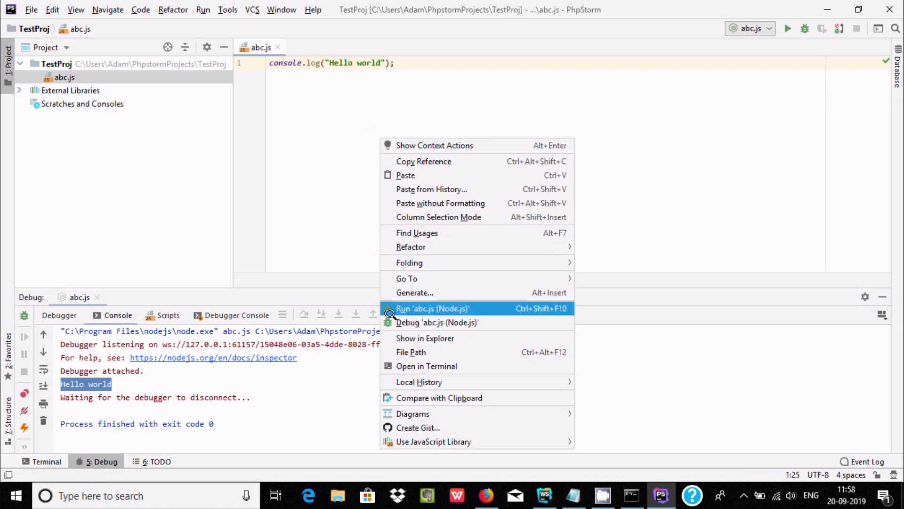
pyautogui.click(432, 308)
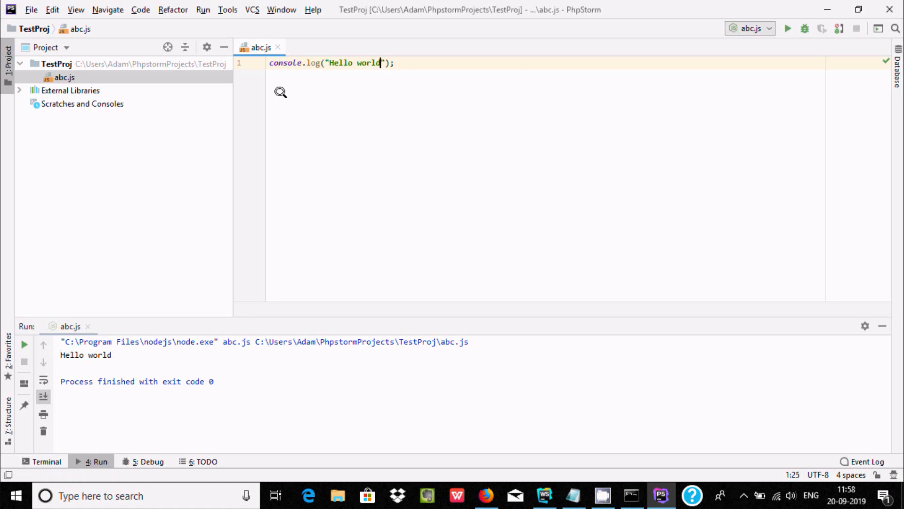
pyautogui.click(56, 64)
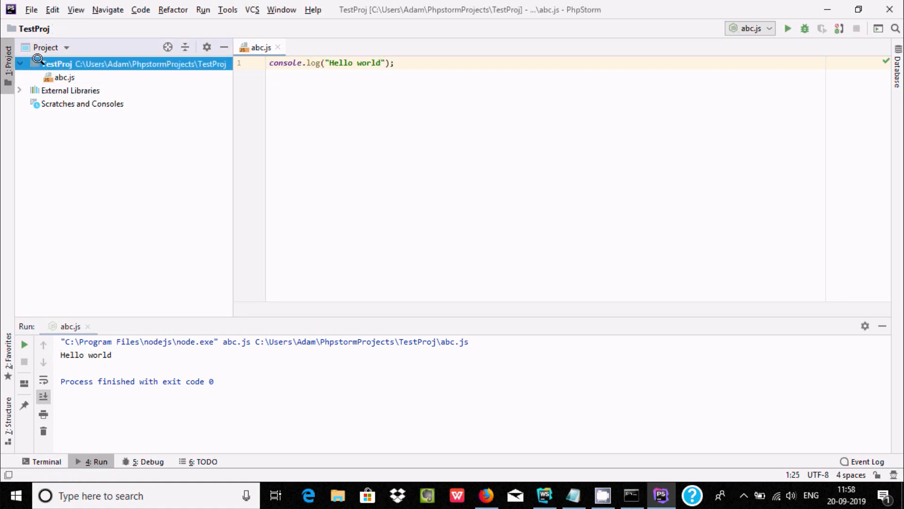
# Create a new HTML 5 file named abcjs in the TestProj project folder.
pyautogui.rightClick(58, 63)
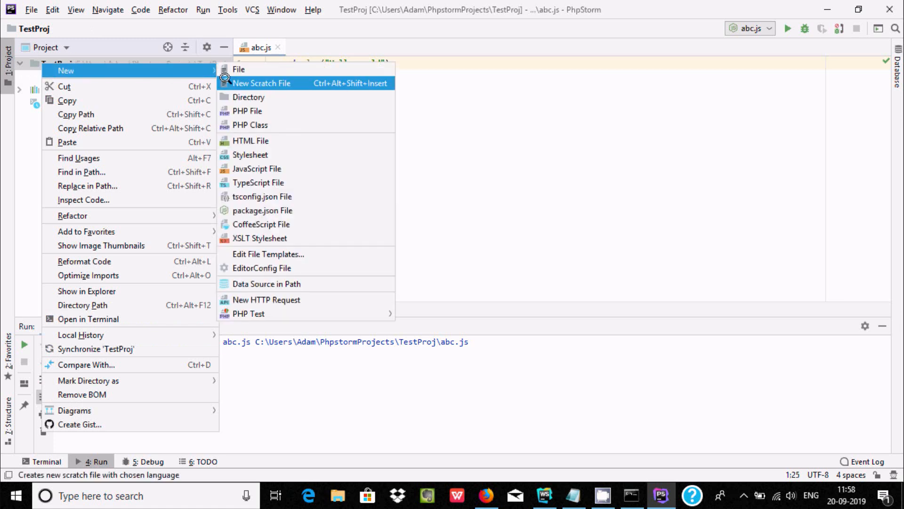
pyautogui.click(249, 141)
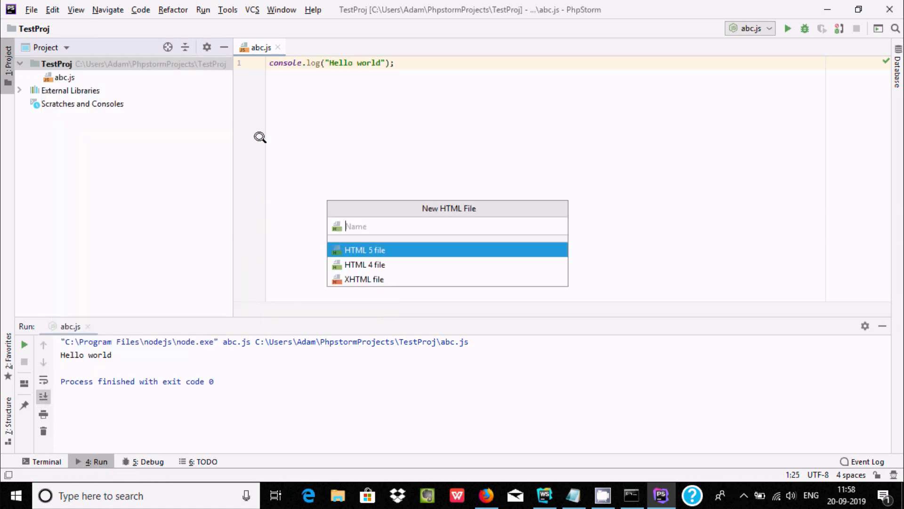
pyautogui.moveTo(318, 145)
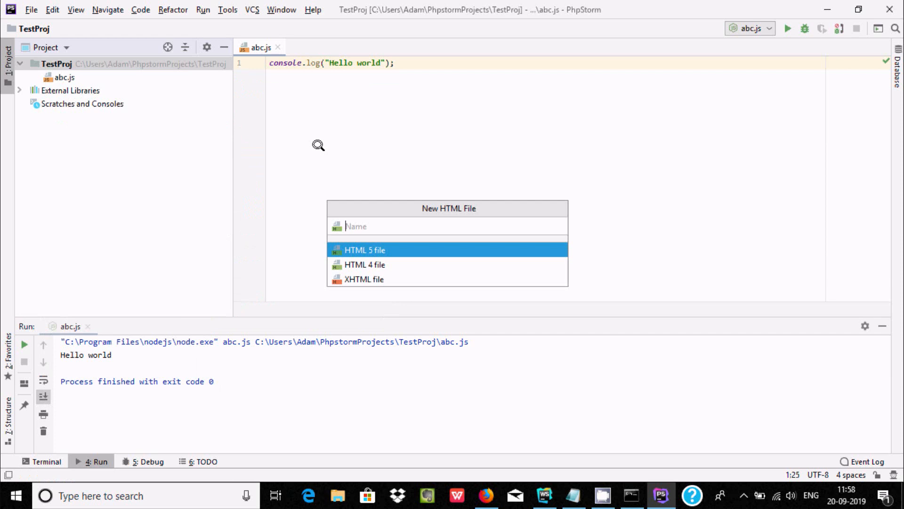
pyautogui.write('ab')
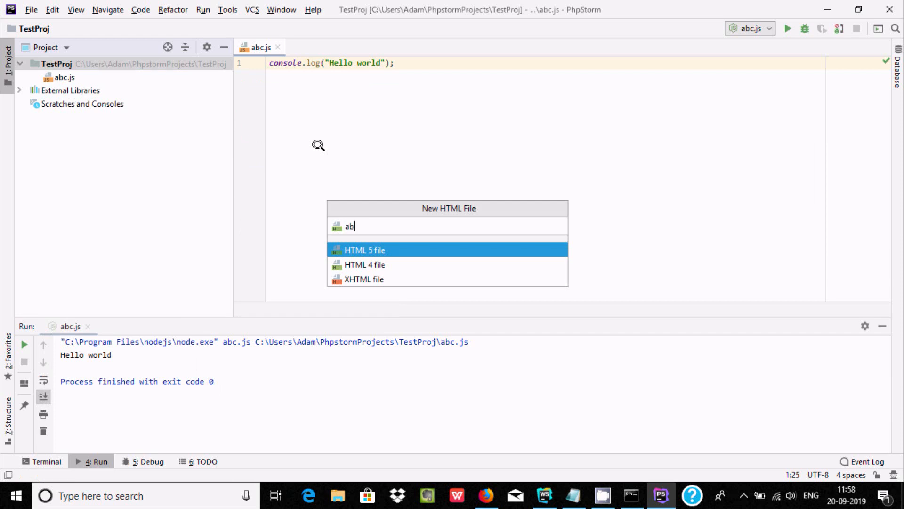
pyautogui.write('cjs')
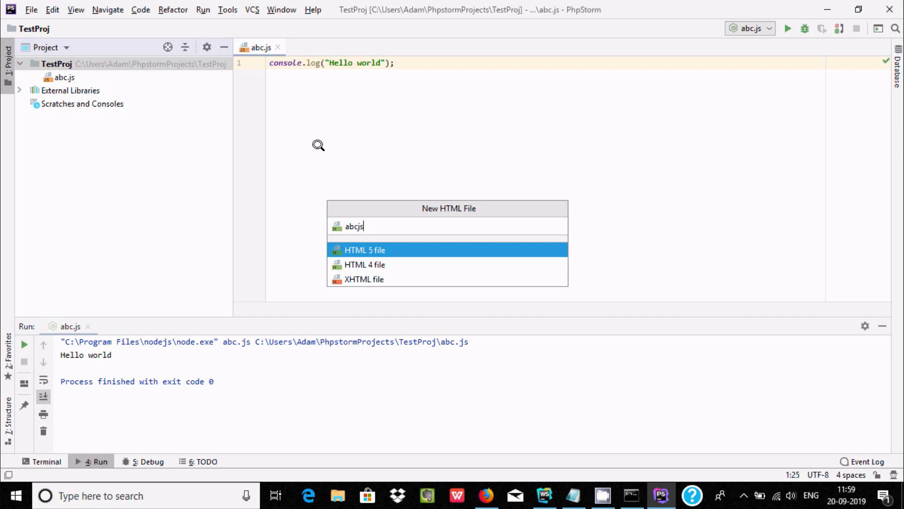
pyautogui.press('Escape')
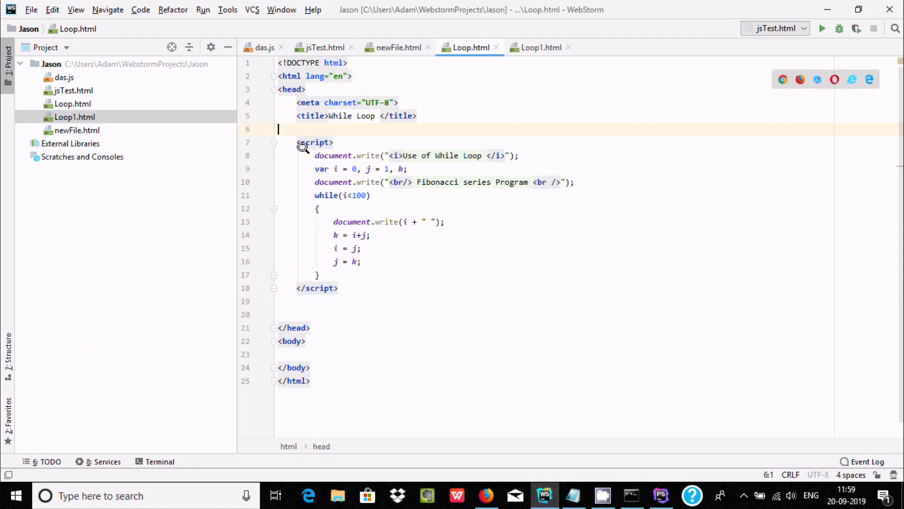
# Copy the while-loop Fibonacci script from Loop.html into abcjs.html's head below the title.
pyautogui.moveTo(297, 129); pyautogui.dragTo(339, 288)
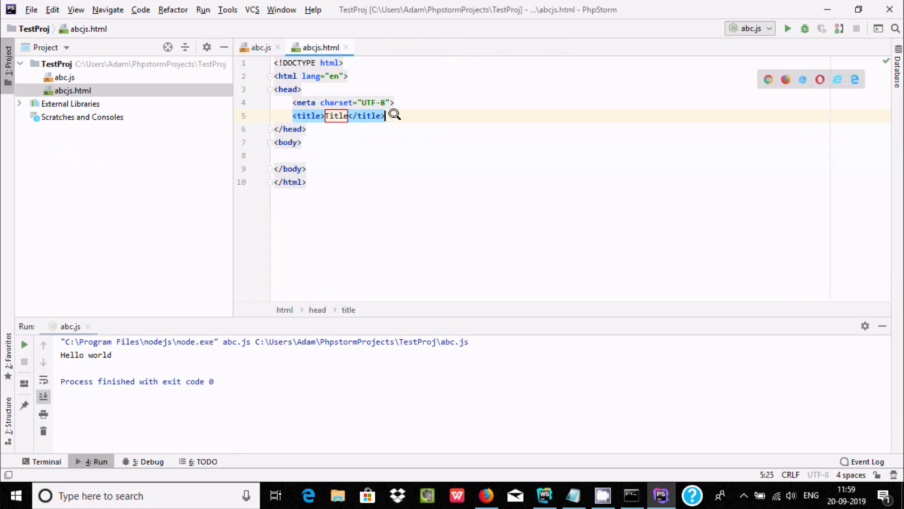
pyautogui.press('Enter')
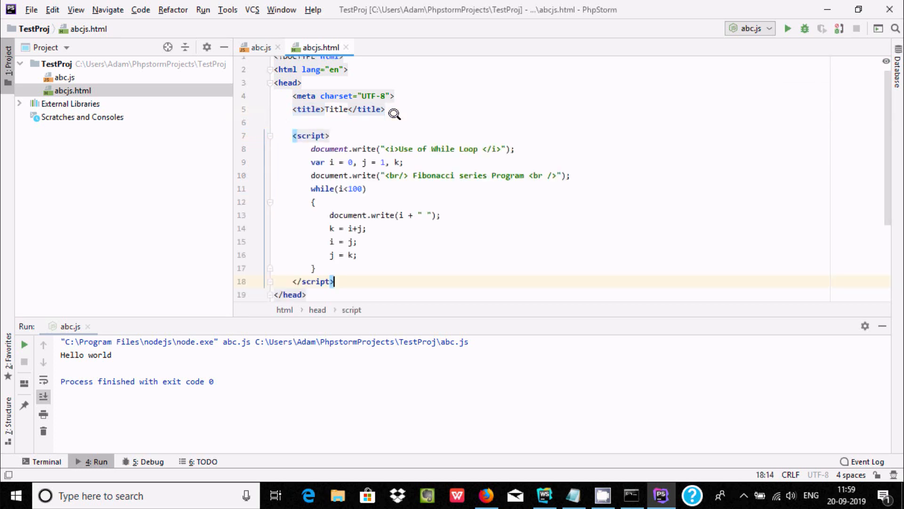
pyautogui.press('enter')
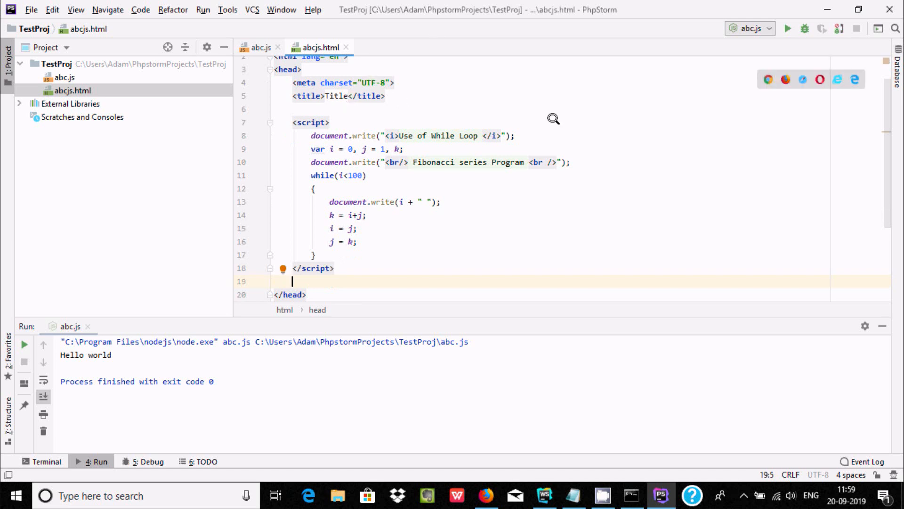
pyautogui.moveTo(767, 79)
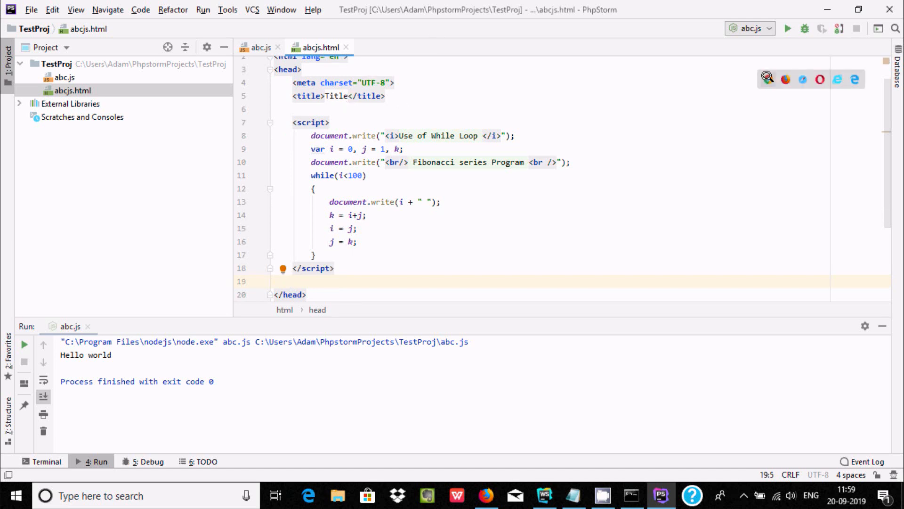
pyautogui.click(854, 79)
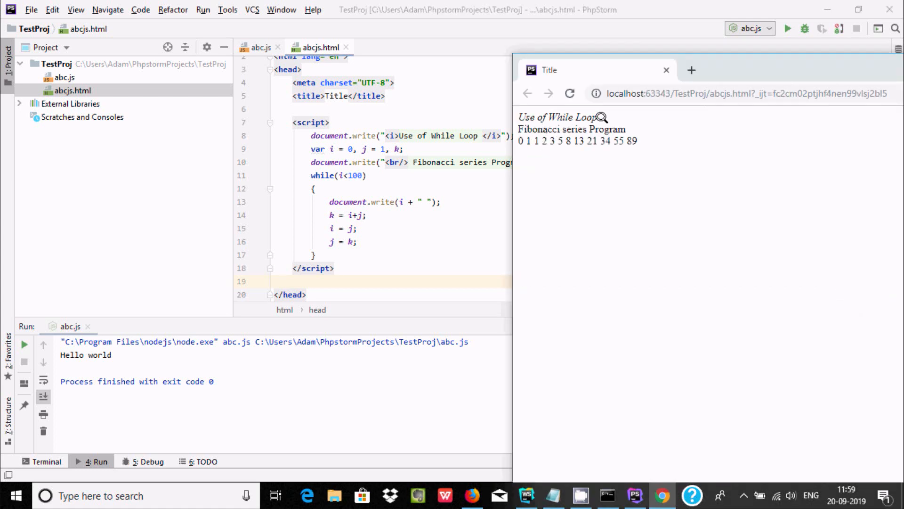
pyautogui.moveTo(582, 153)
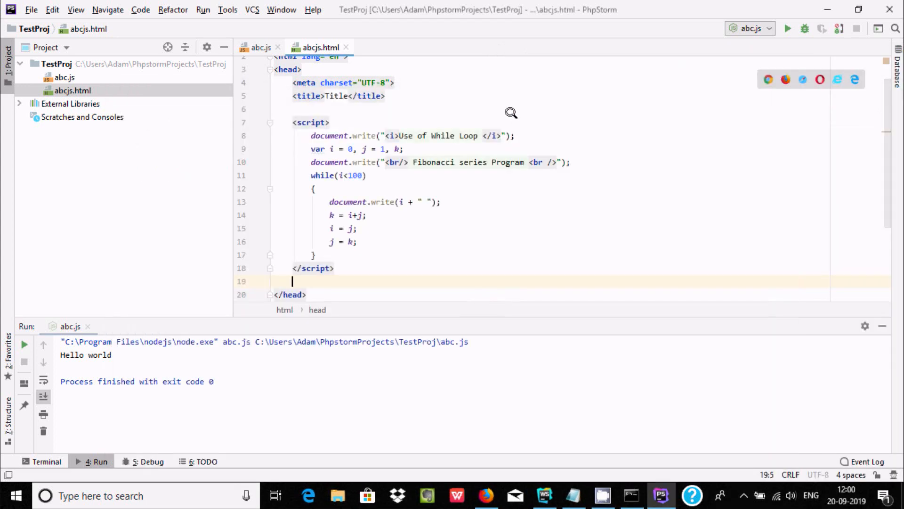
pyautogui.moveTo(422, 107)
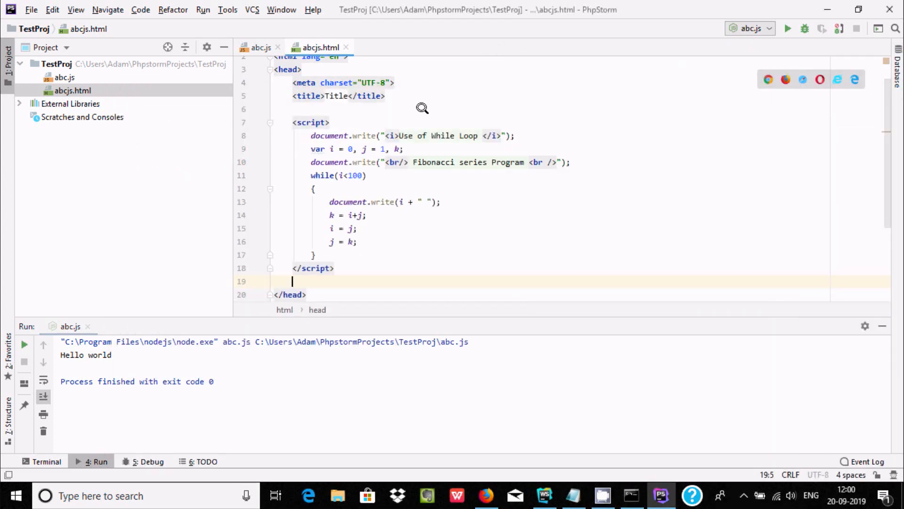